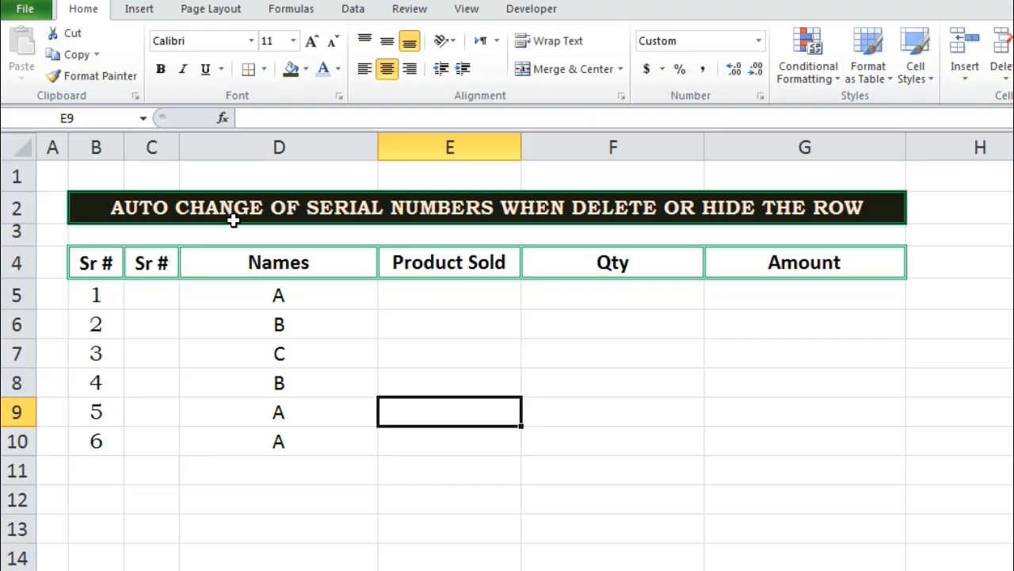
mouse_move(472, 229)
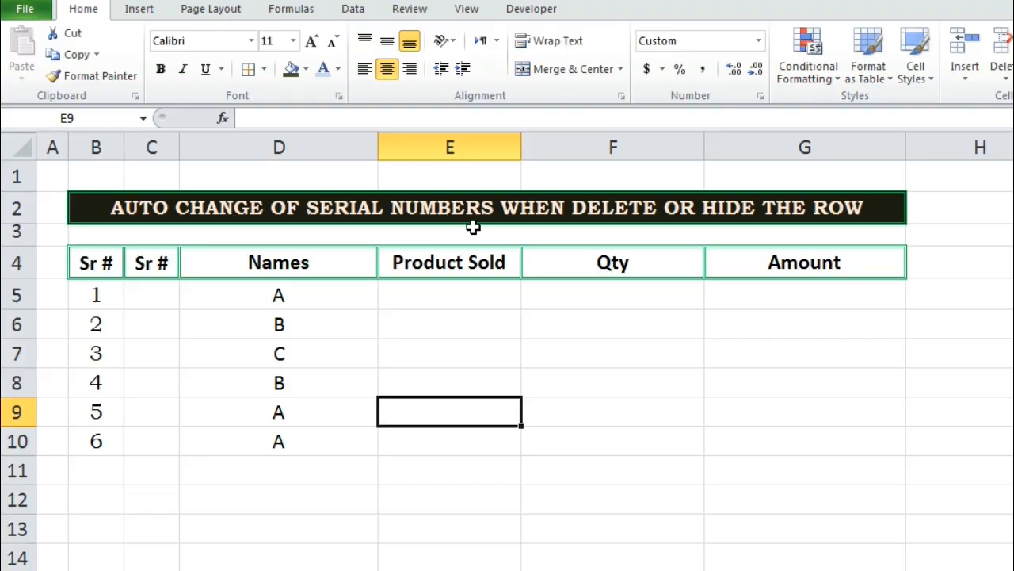
mouse_move(699, 219)
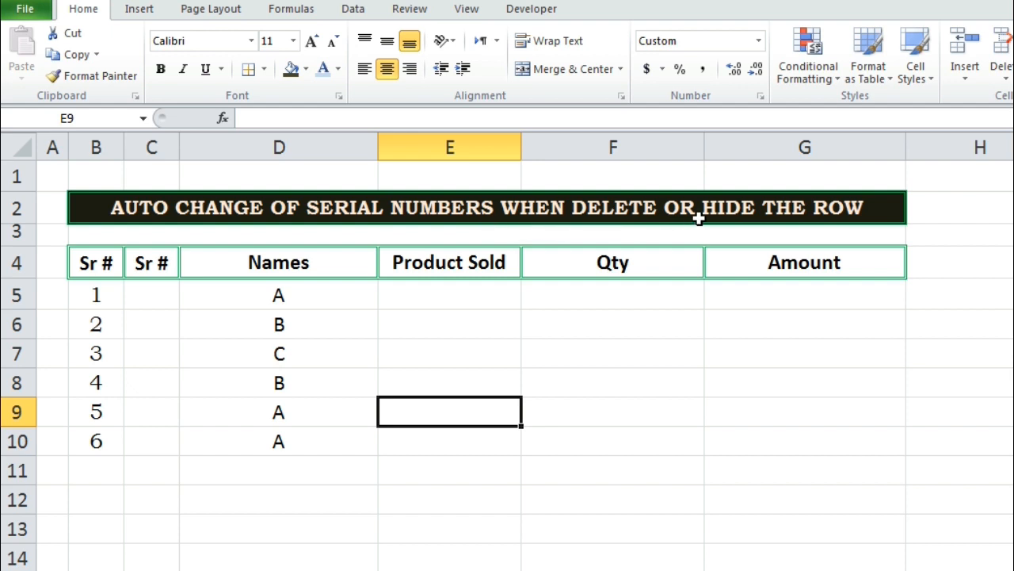
mouse_move(833, 218)
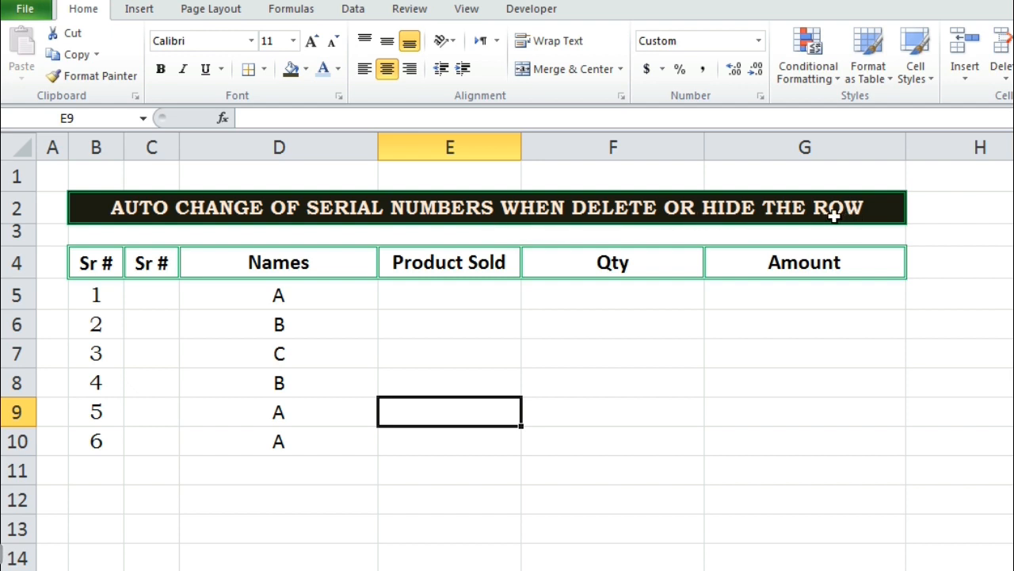
mouse_move(107, 294)
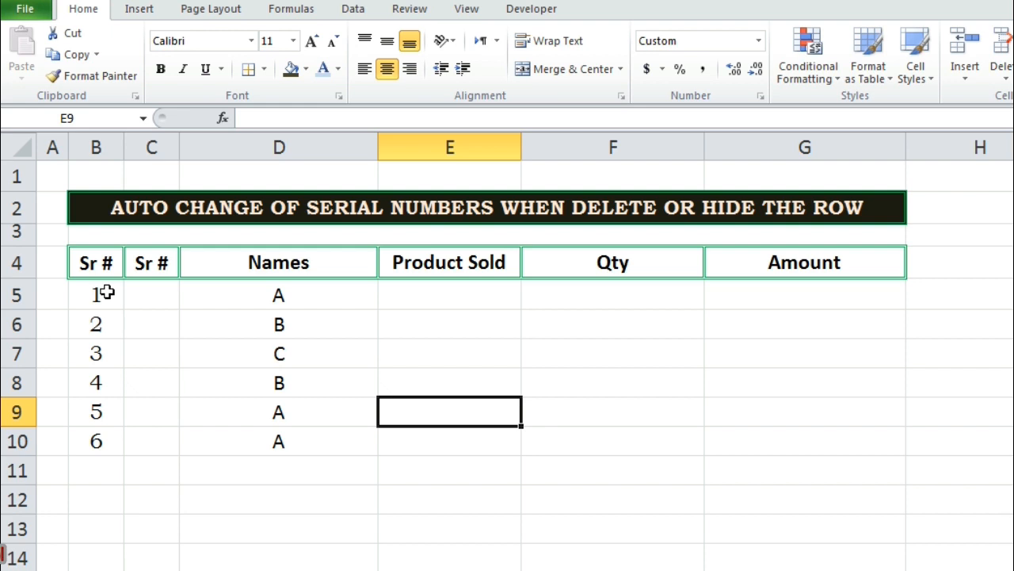
Step: Clear column B's Sr # heading and numbers, then fill B5:B10 with serials 1 to 6
left_click(151, 295)
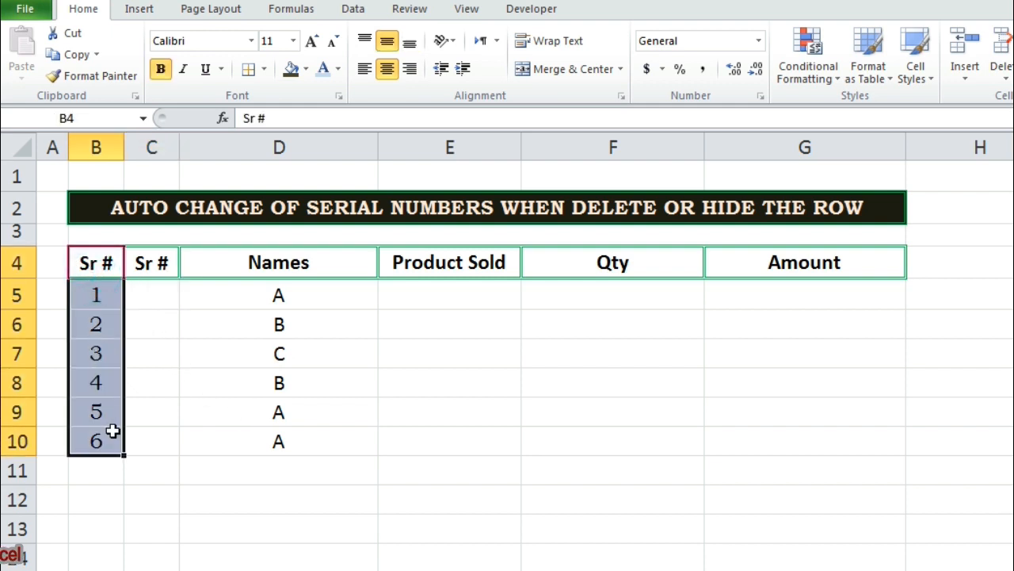
key("Delete")
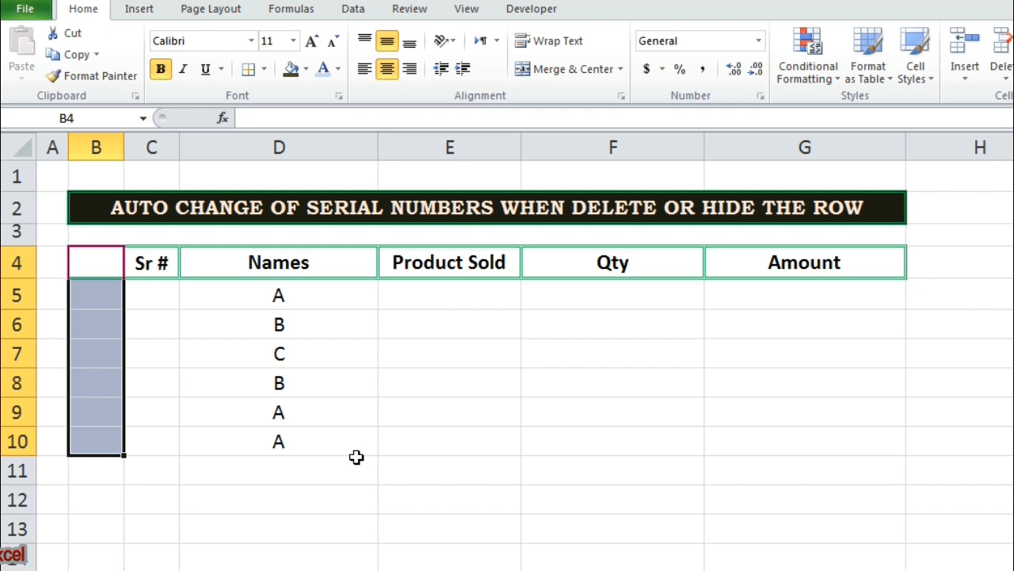
left_click(95, 295)
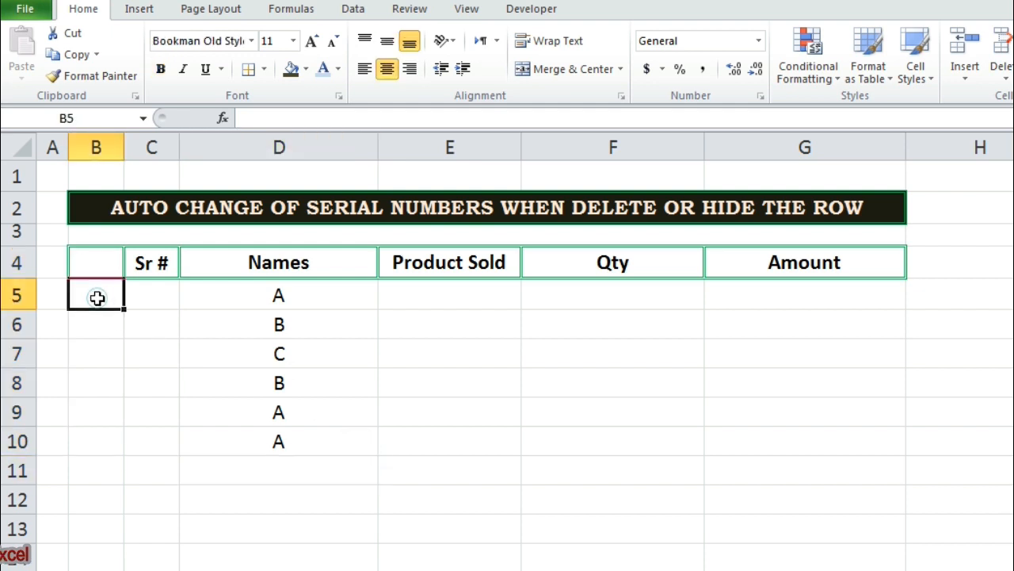
type("1")
left_click(96, 324)
type("2")
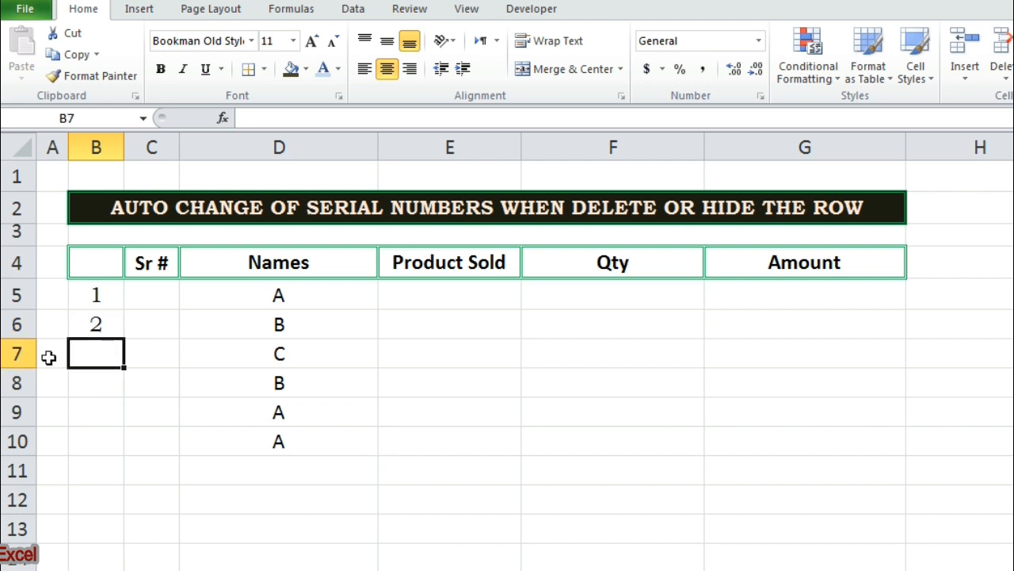
left_click(95, 295)
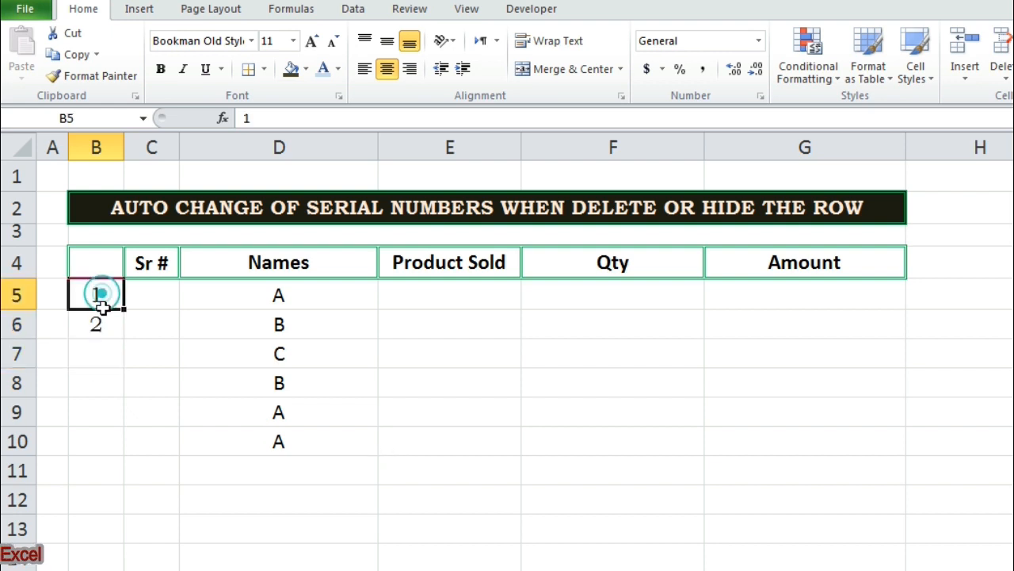
left_click_drag(96, 294, 96, 323)
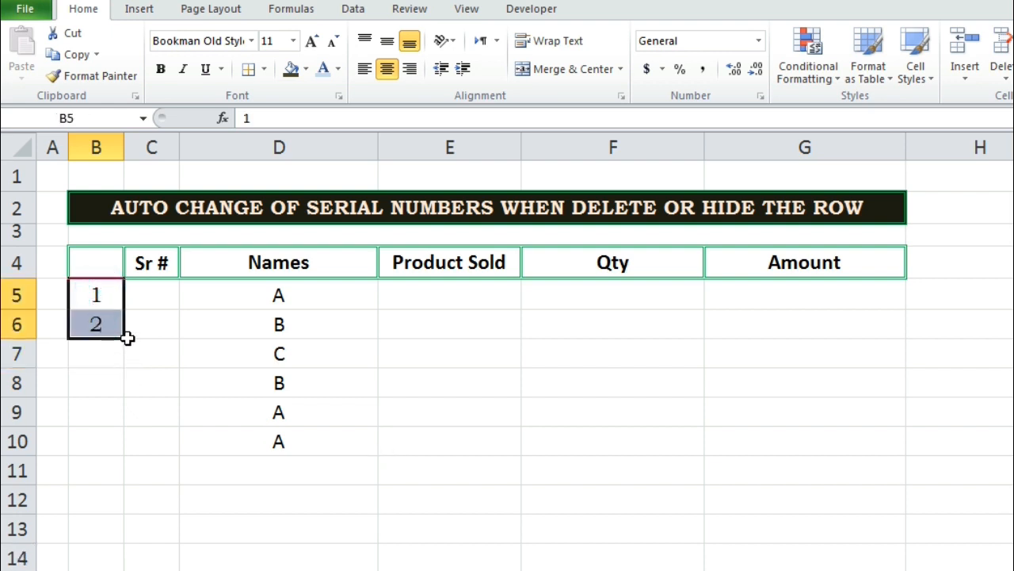
left_click_drag(122, 337, 123, 475)
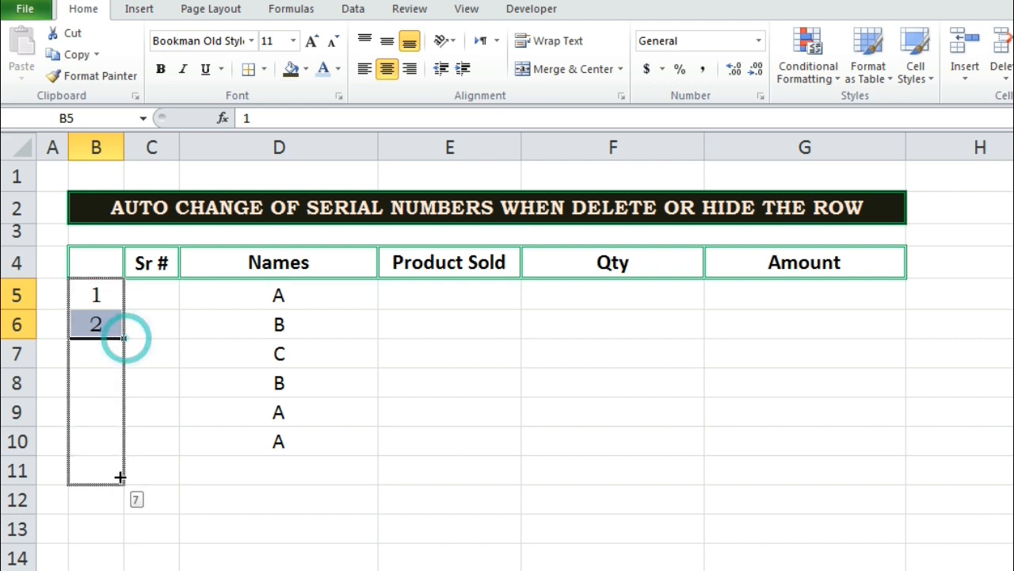
left_click_drag(95, 324, 95, 441)
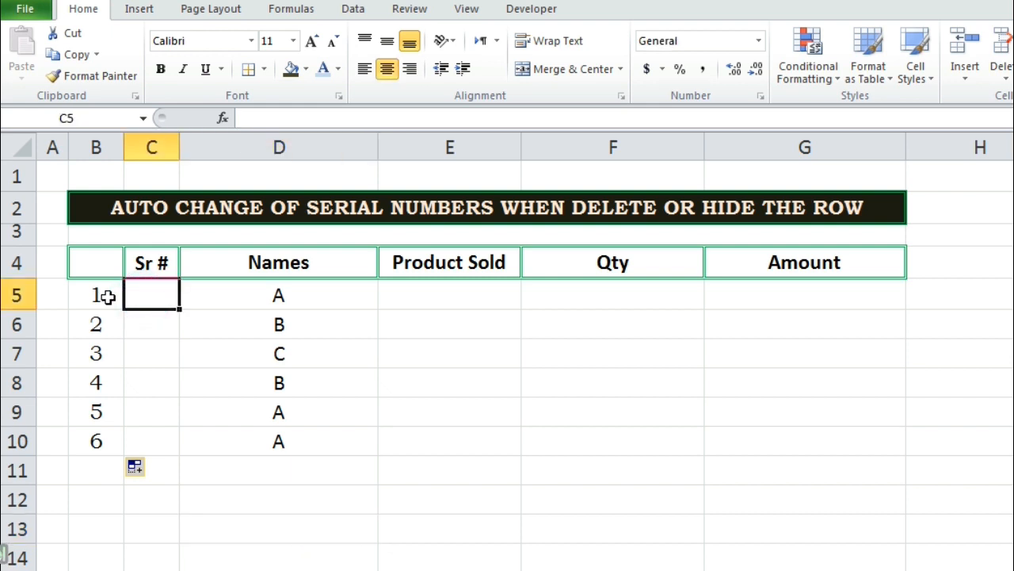
left_click(96, 295)
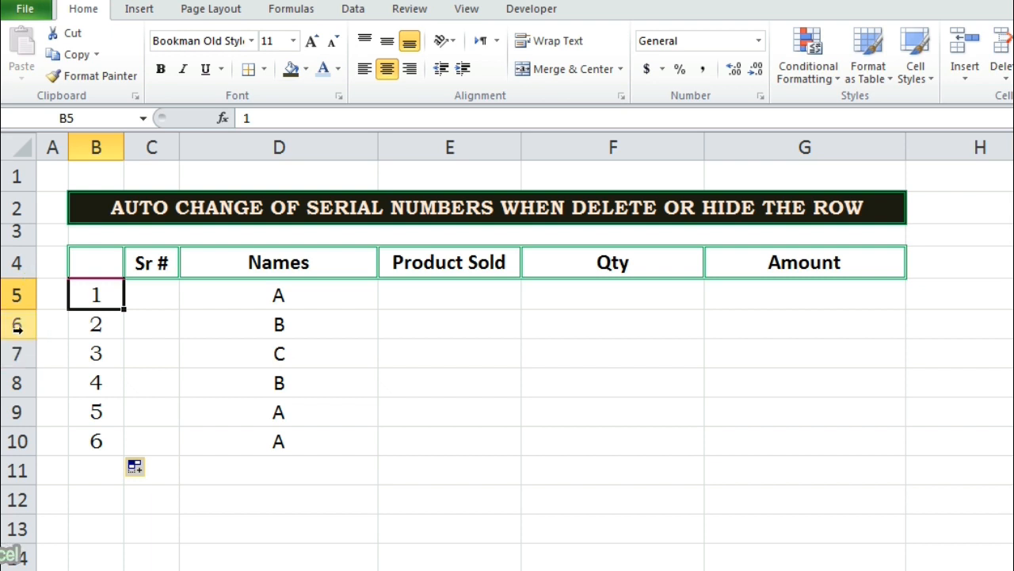
left_click(19, 324)
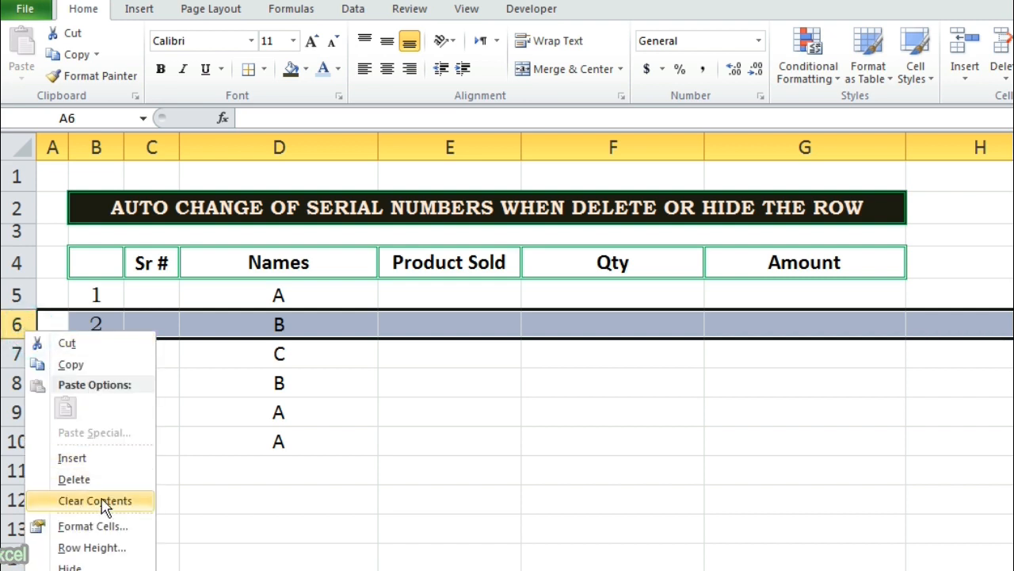
mouse_move(73, 479)
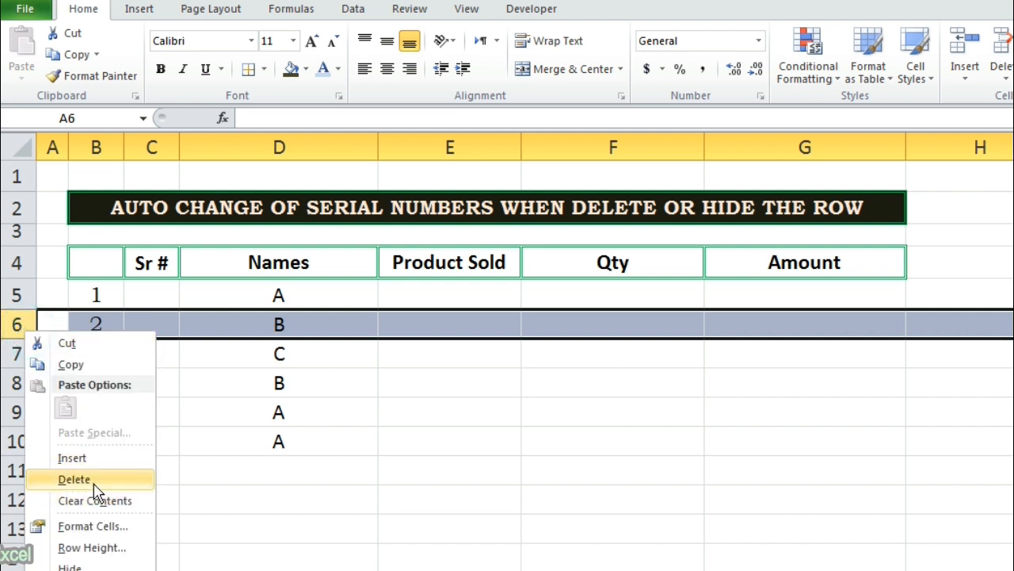
left_click(65, 480)
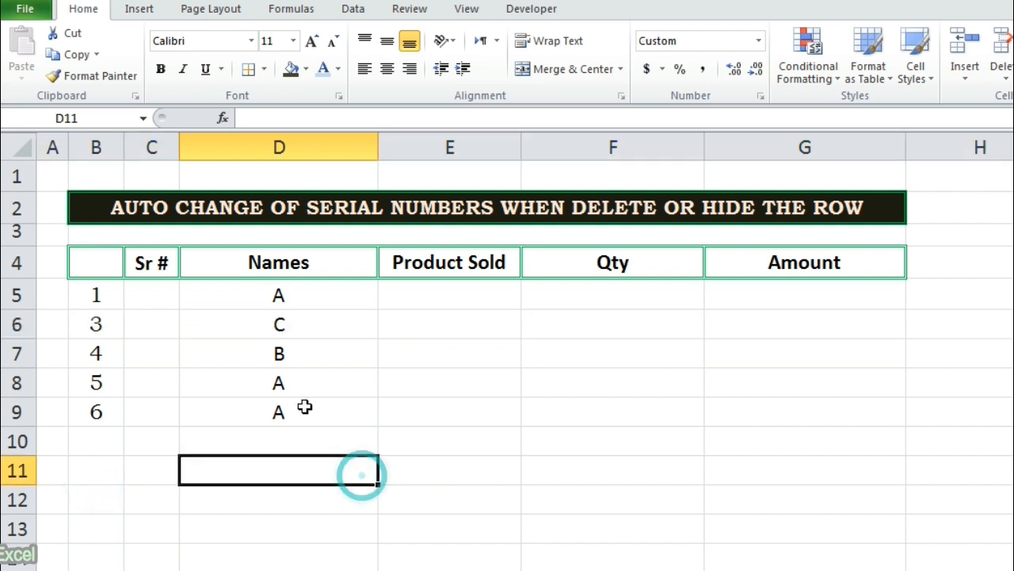
mouse_move(115, 301)
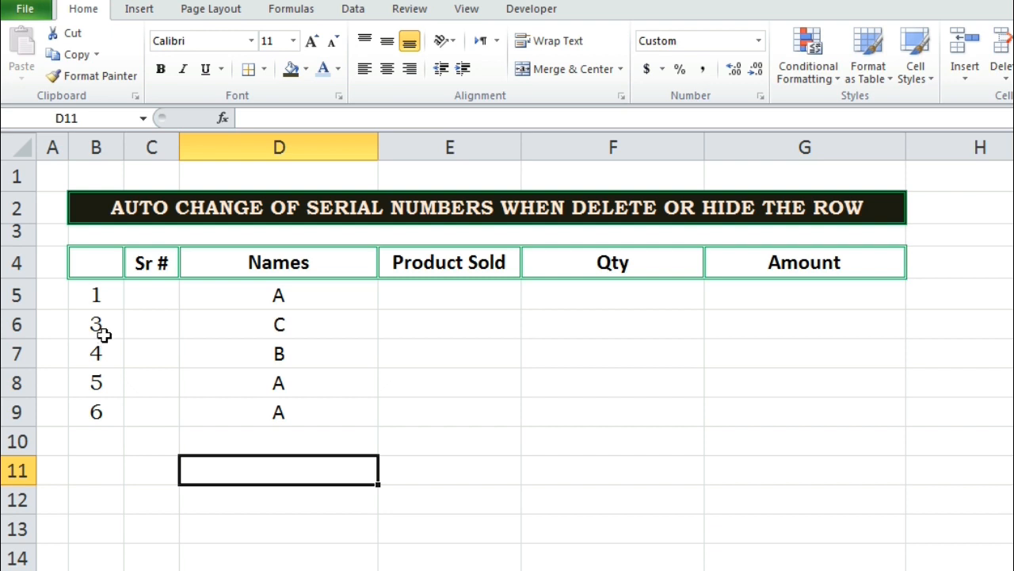
mouse_move(72, 315)
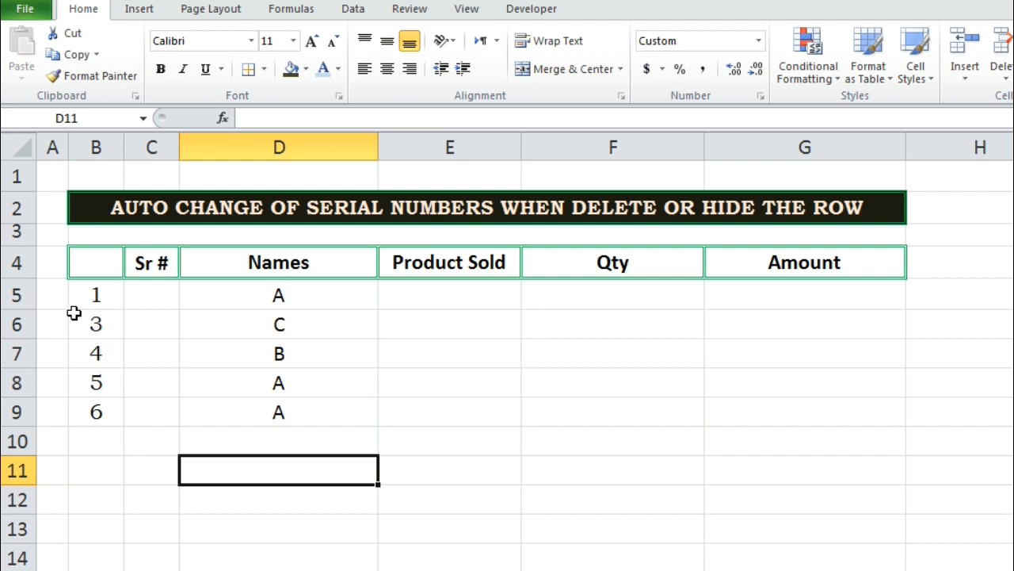
mouse_move(105, 325)
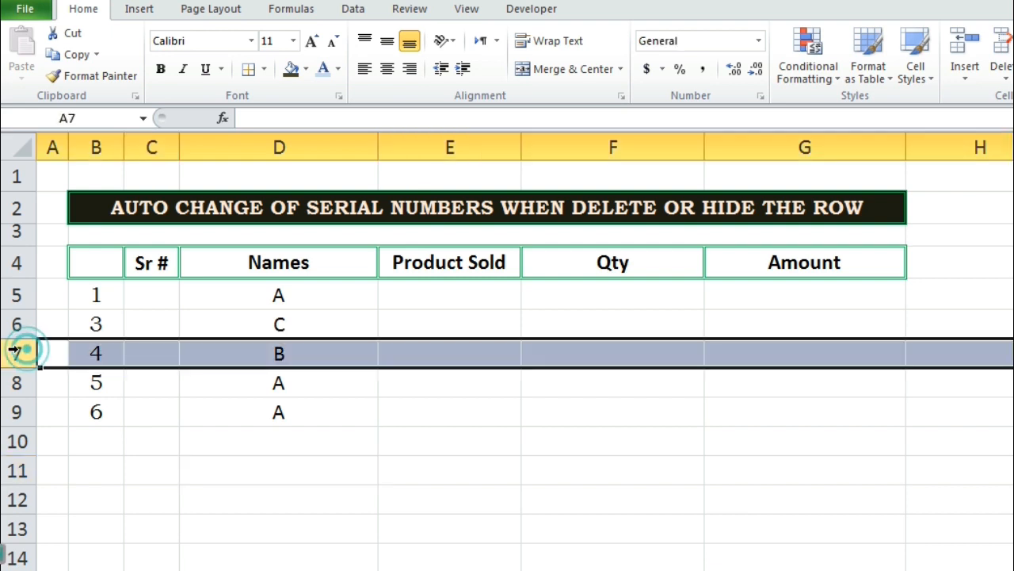
right_click(16, 353)
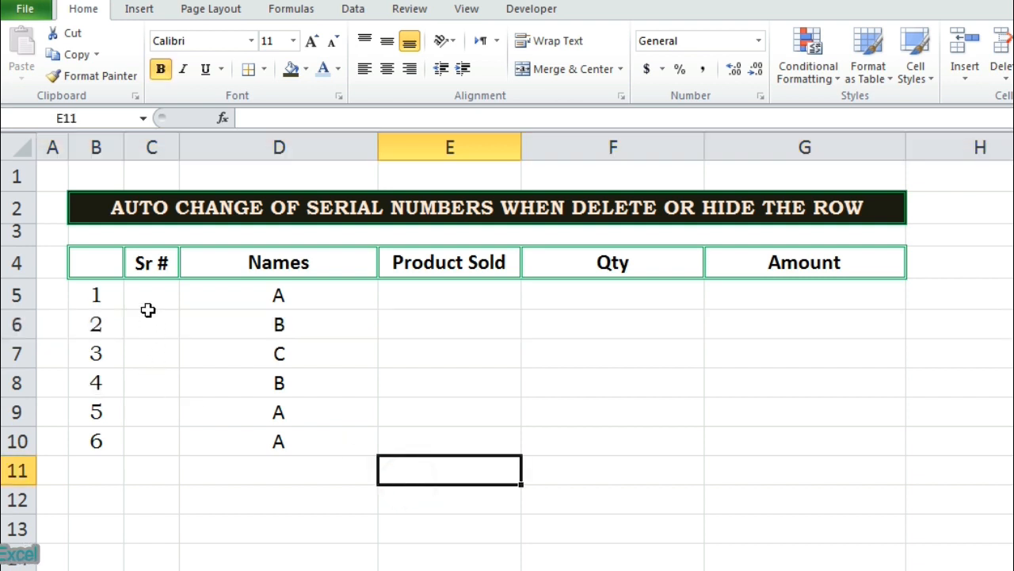
Step: Select cell C5, the first cell under the second Sr # column
left_click(151, 295)
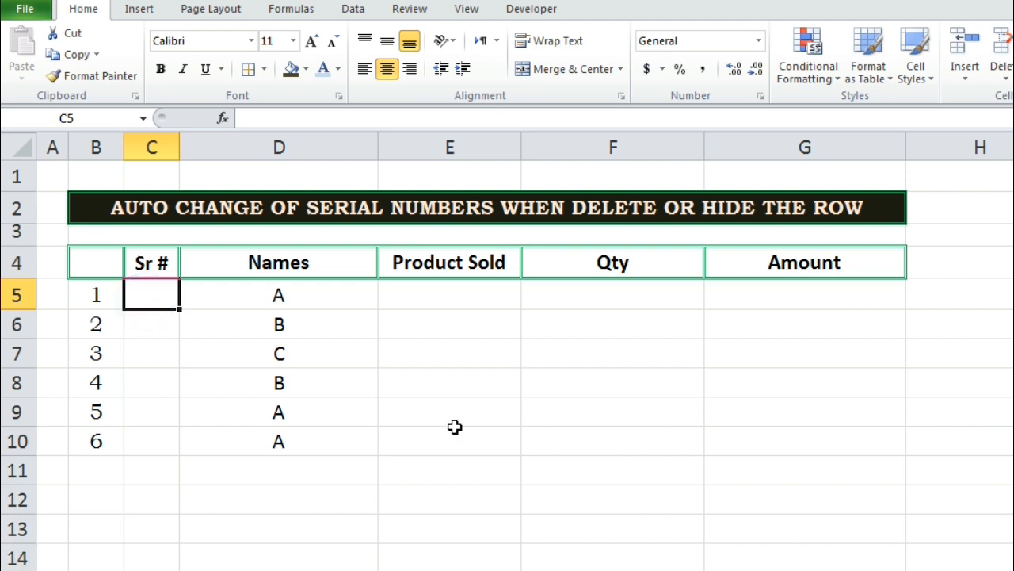
mouse_move(712, 488)
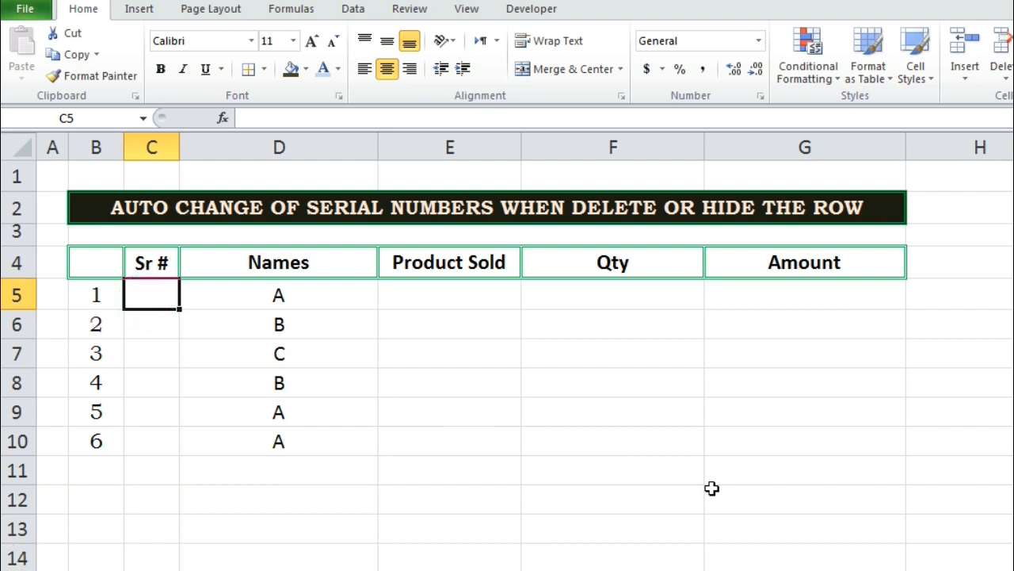
mouse_move(179, 158)
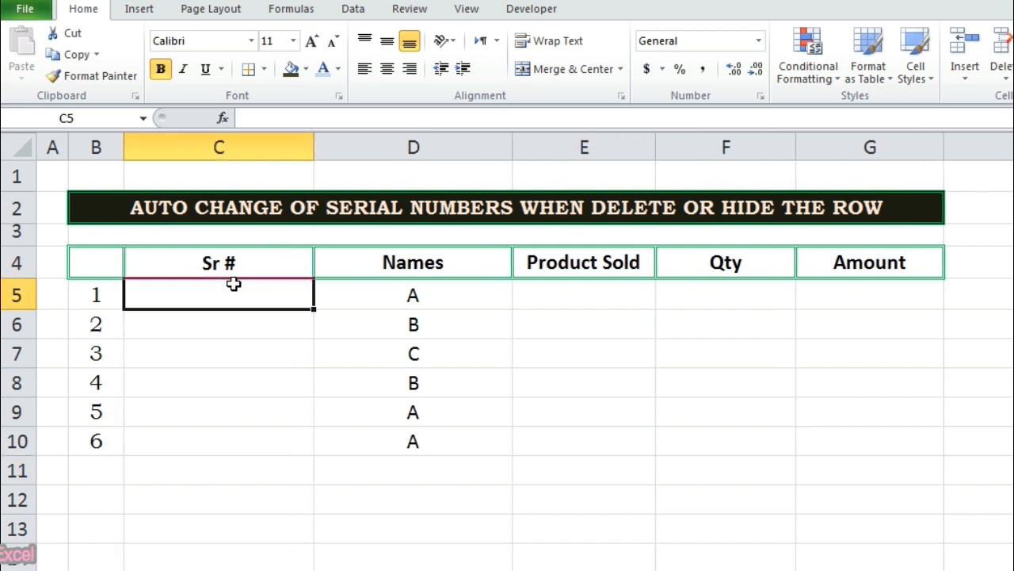
Step: Begin cell C5's formula as =SUBTOTAL(3, using the COUNTA function number
type("=")
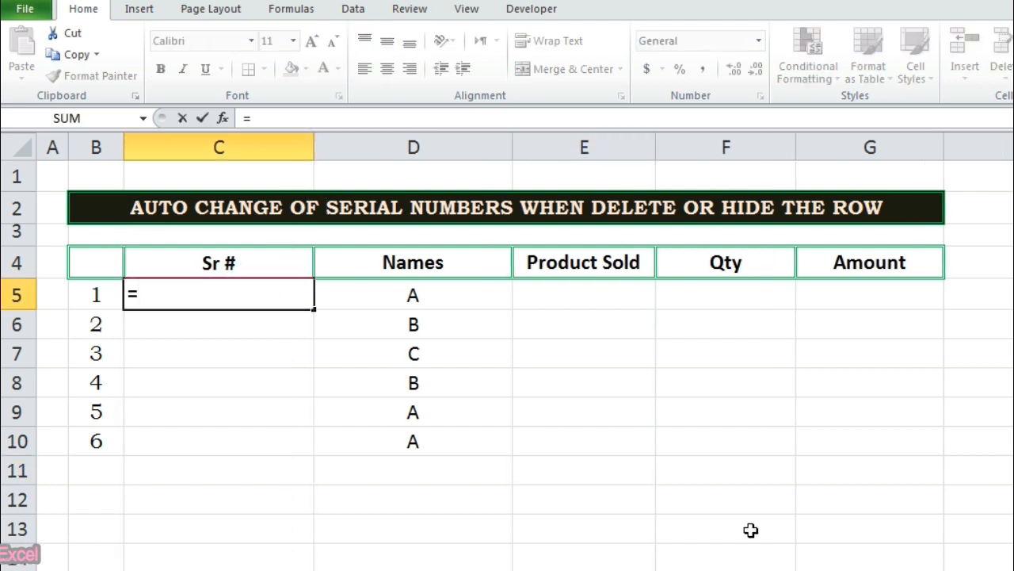
type("SUBT")
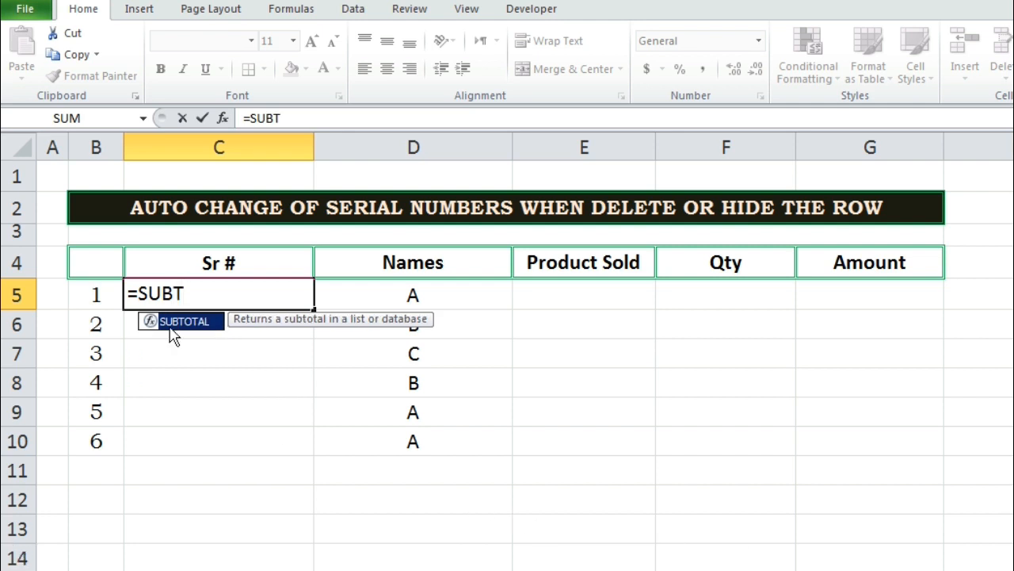
type("OTAL(")
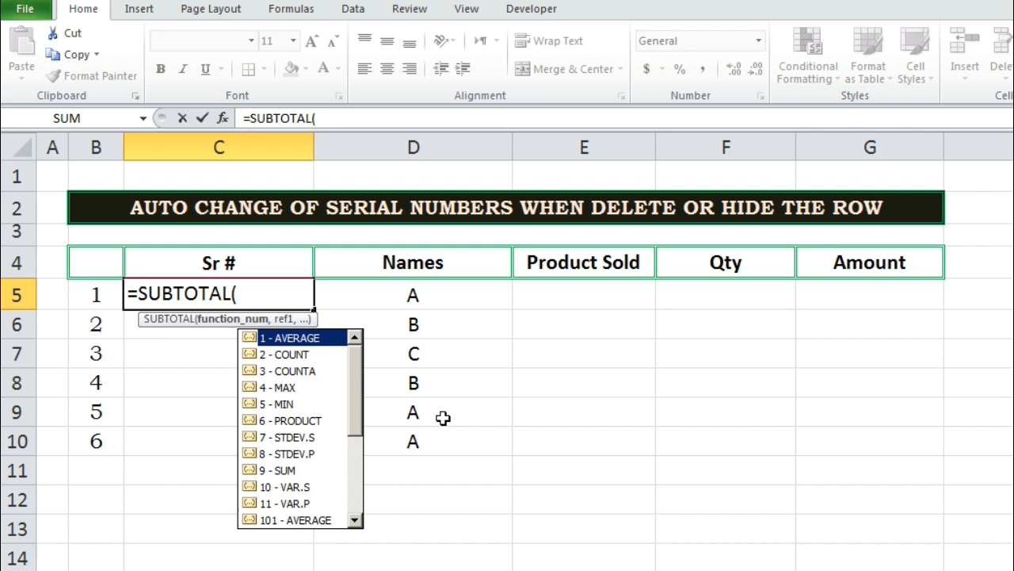
mouse_move(295, 371)
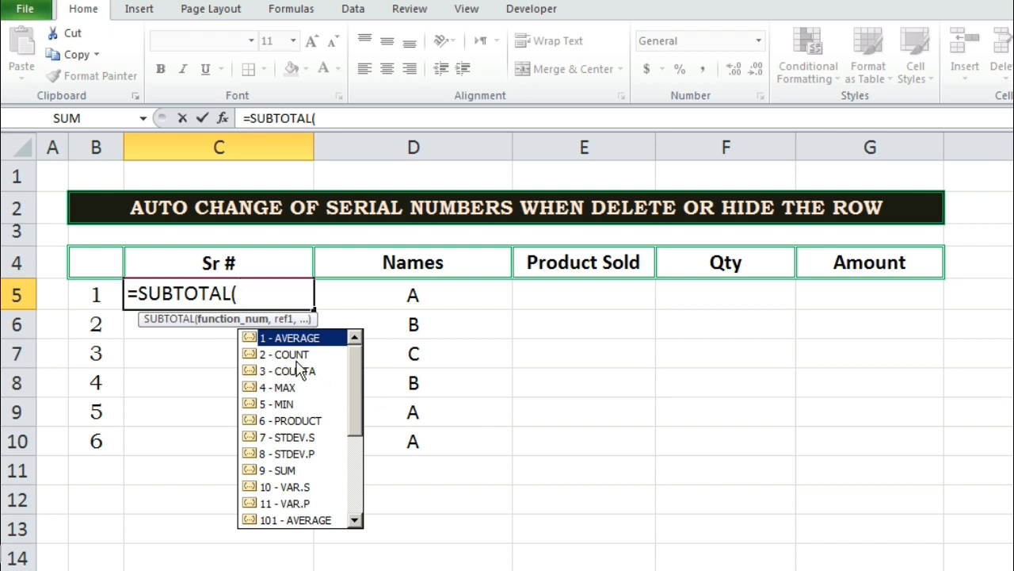
mouse_move(288, 380)
type("3")
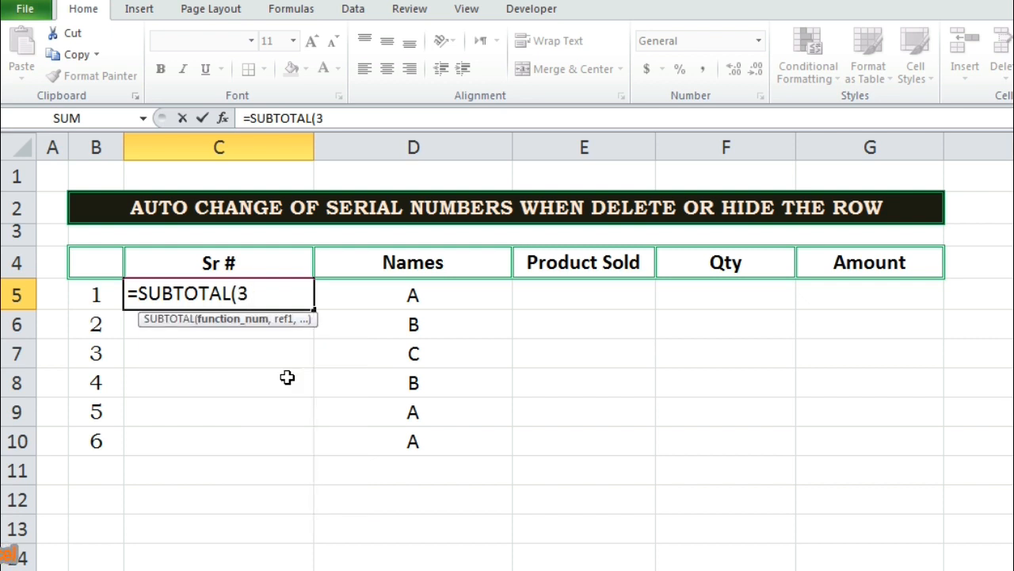
type(",")
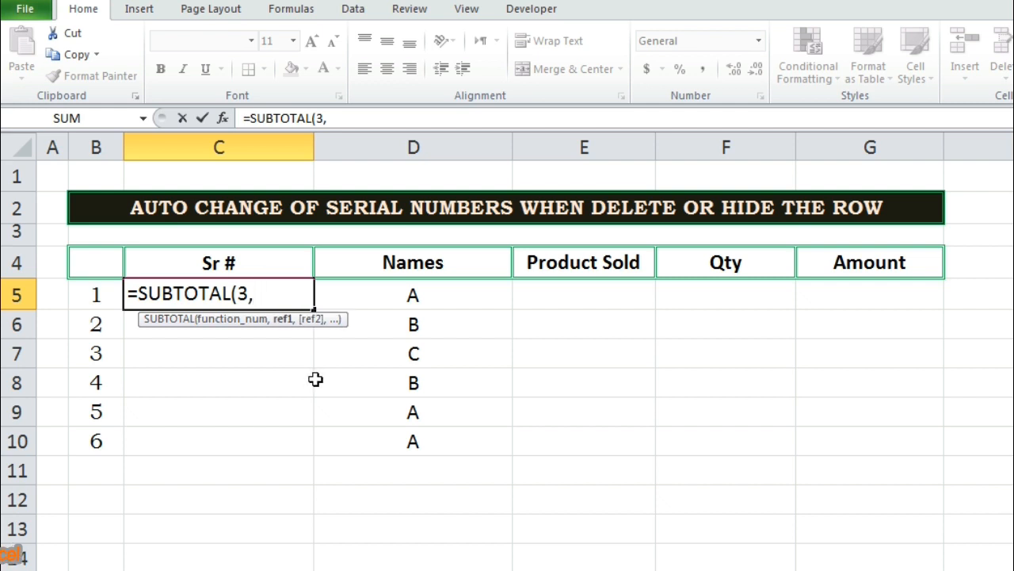
mouse_move(309, 375)
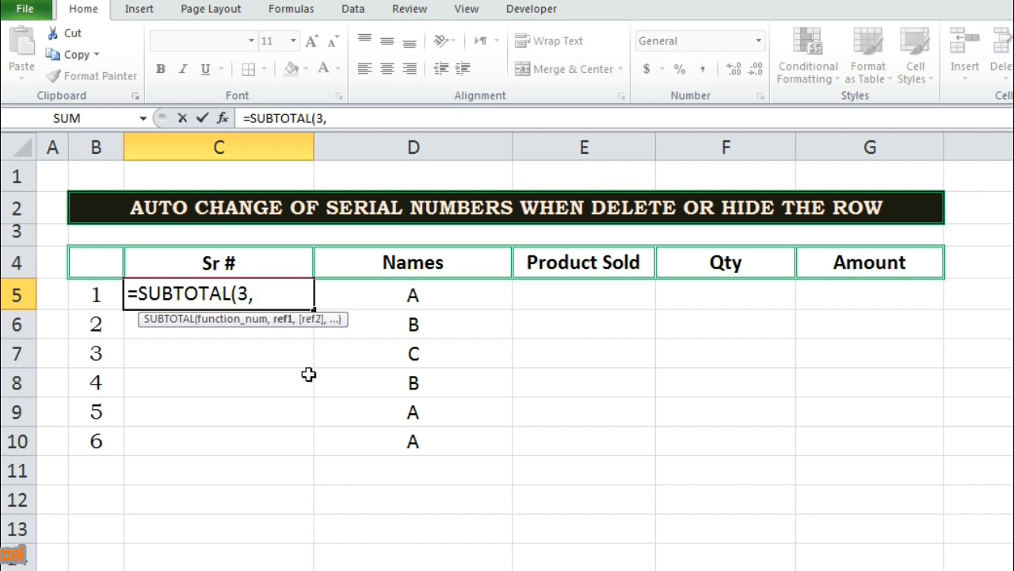
mouse_move(285, 332)
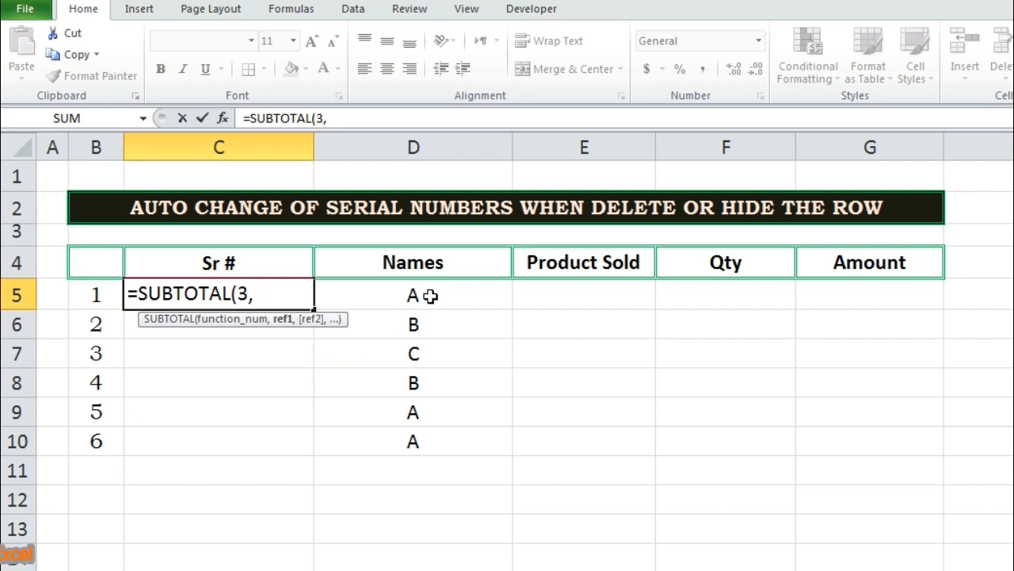
mouse_move(244, 263)
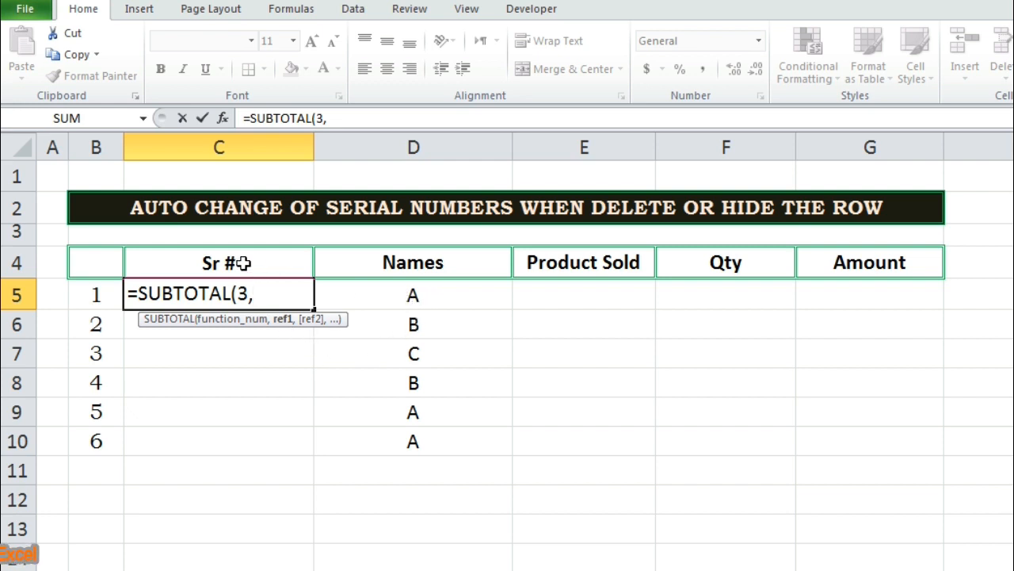
mouse_move(383, 269)
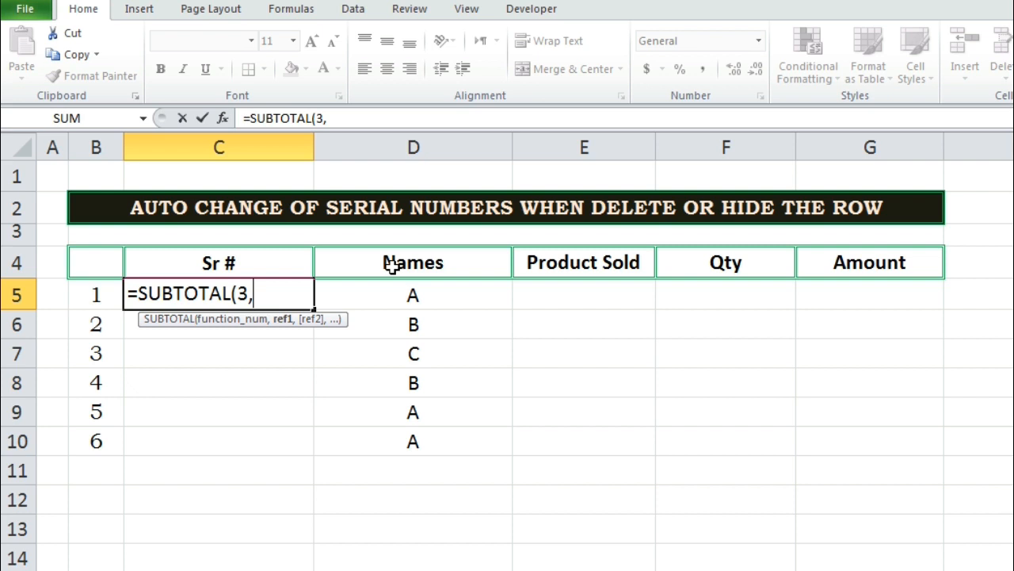
Step: Finish C5 as =SUBTOTAL(3,$D$4:D4) so it displays 1
left_click(396, 263)
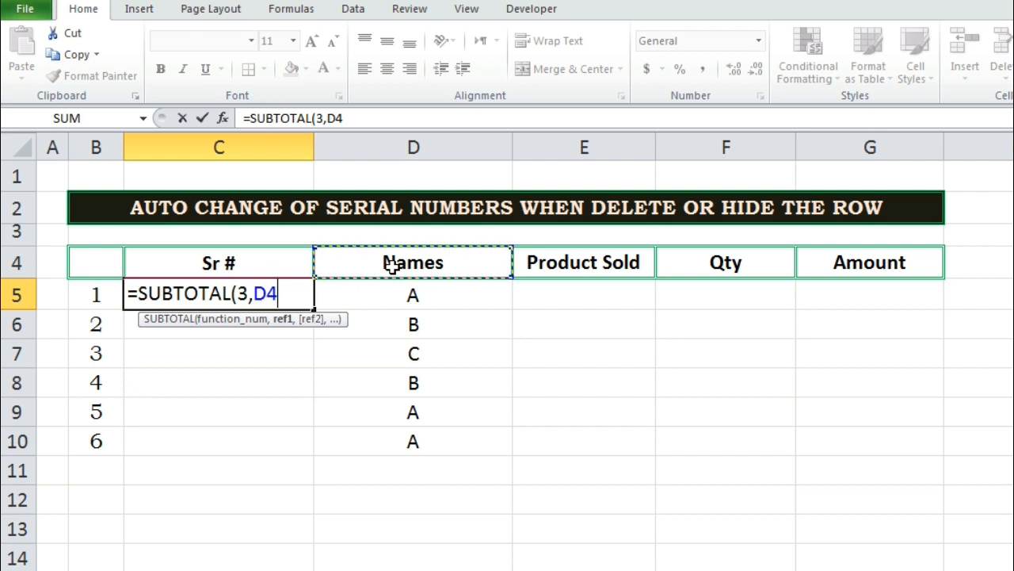
type(":D4)")
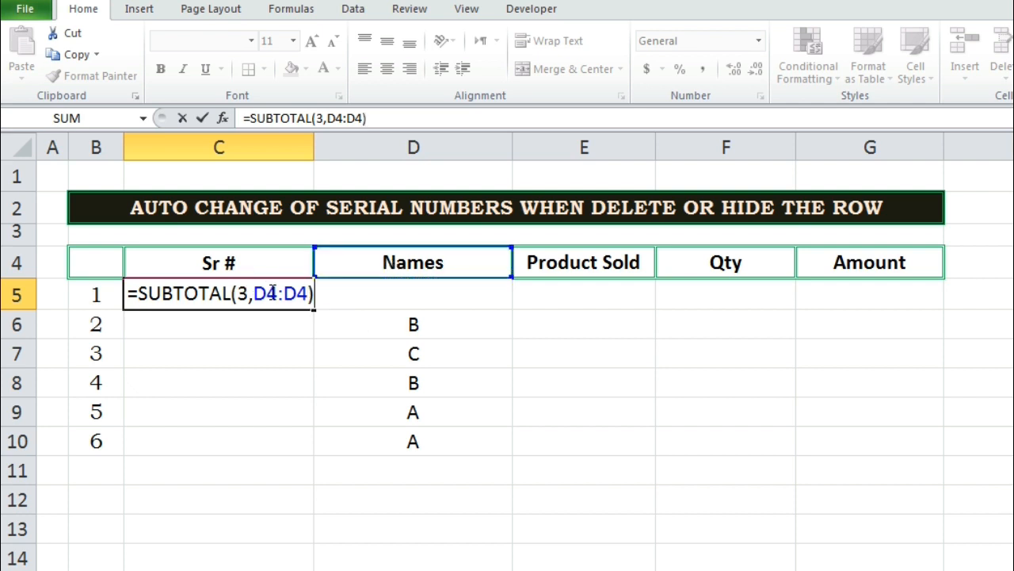
double_click(267, 295)
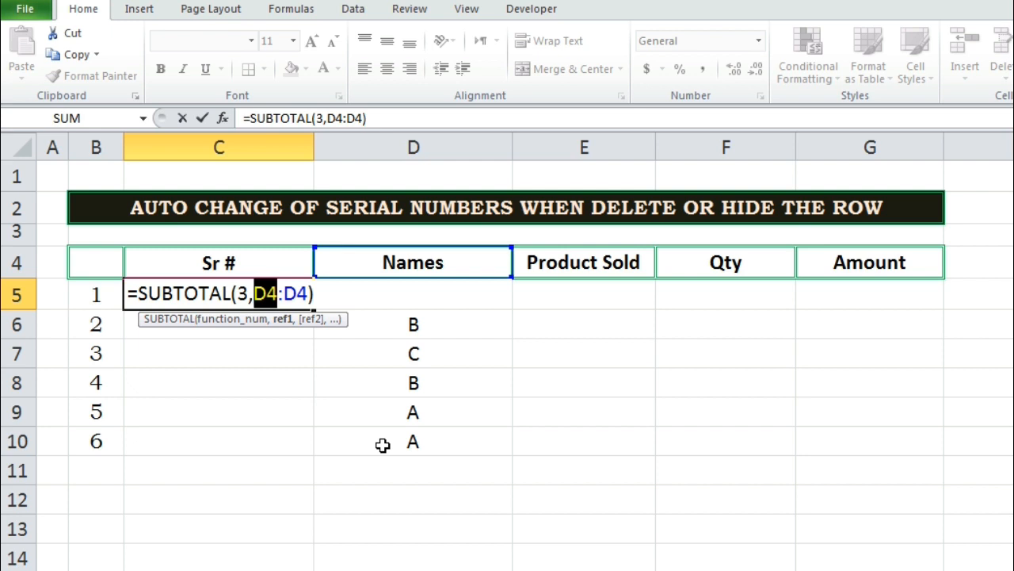
key("F4")
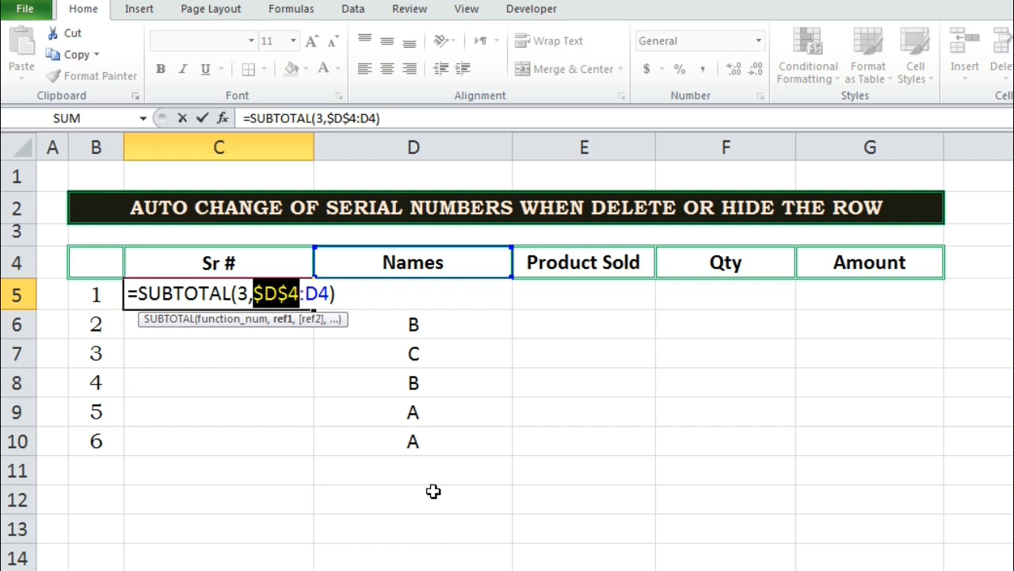
key("Enter")
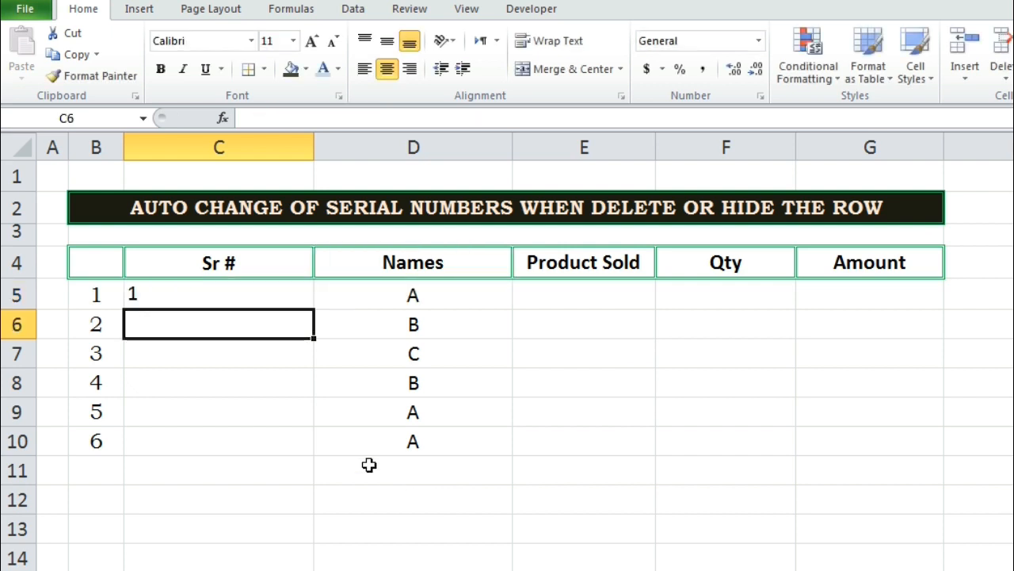
left_click(386, 69)
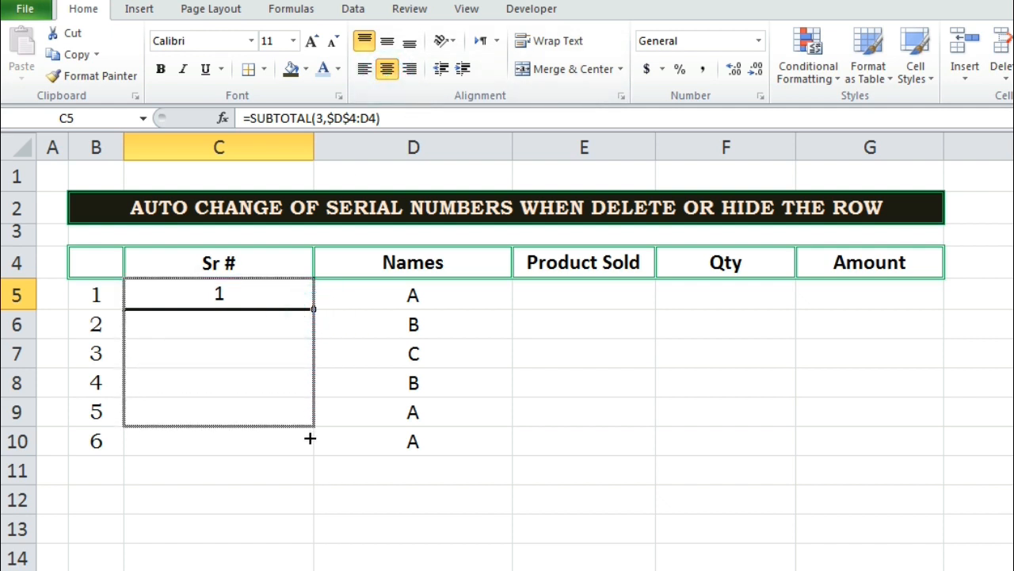
Step: Fill the SUBTOTAL formula down to C10 and delete row 7 (name C), renumbering column C 1–5
left_click_drag(309, 294, 309, 441)
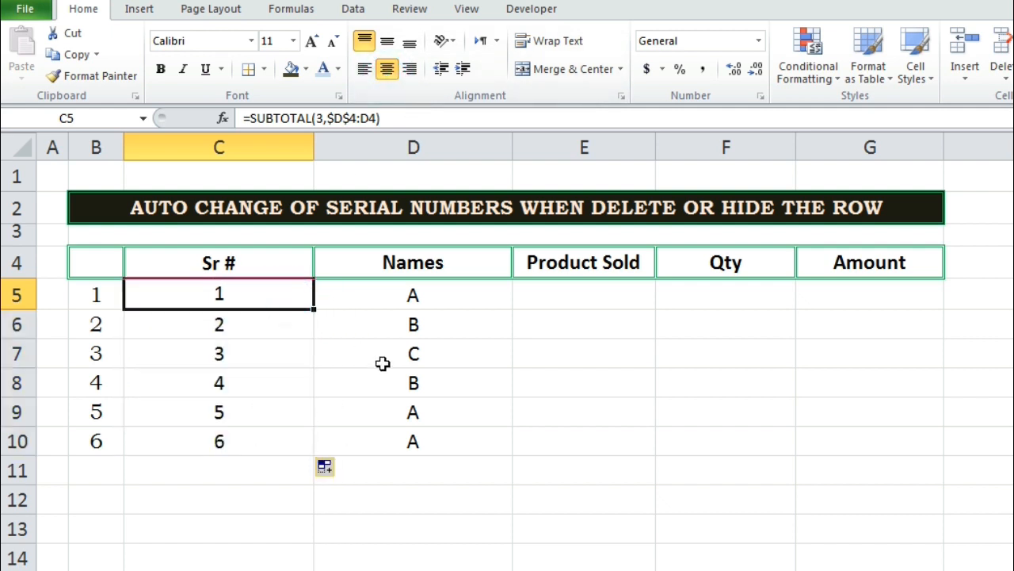
left_click_drag(219, 294, 219, 442)
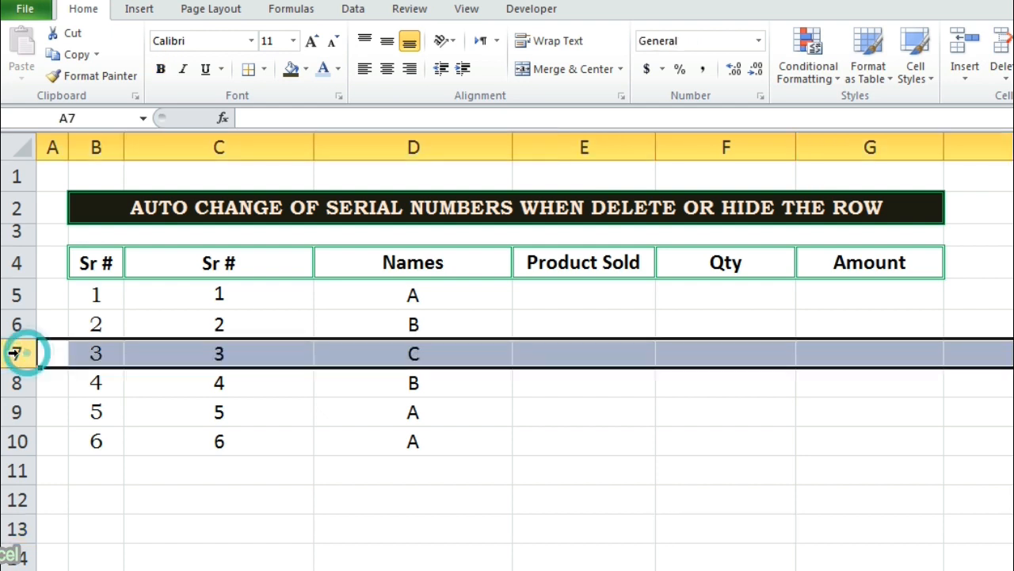
mouse_move(144, 352)
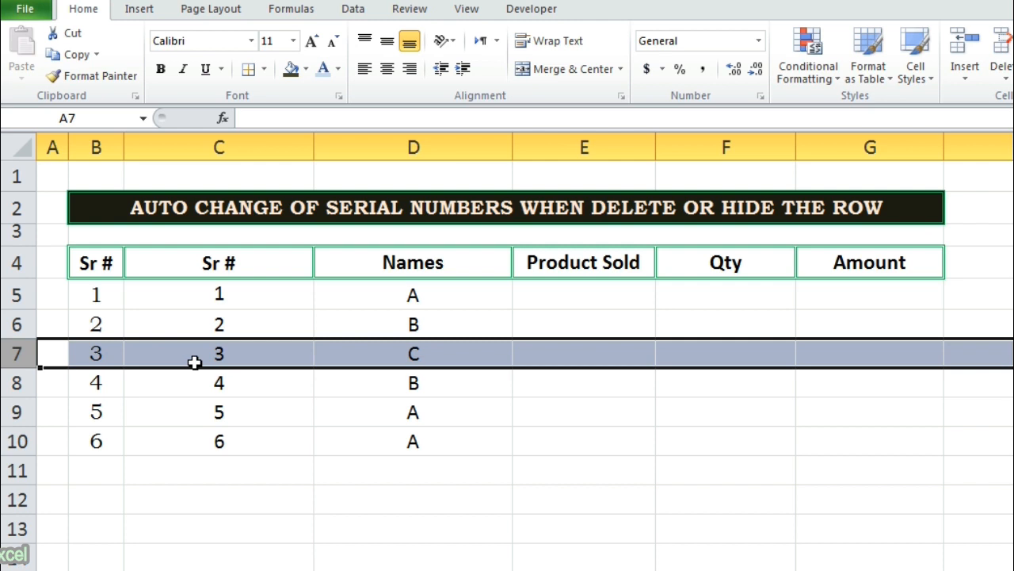
mouse_move(50, 354)
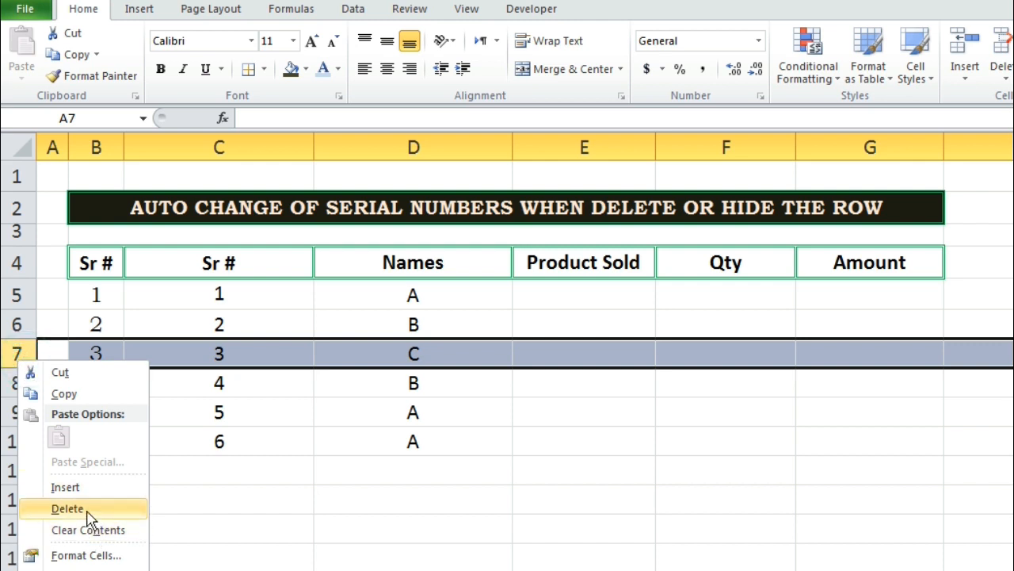
left_click(38, 504)
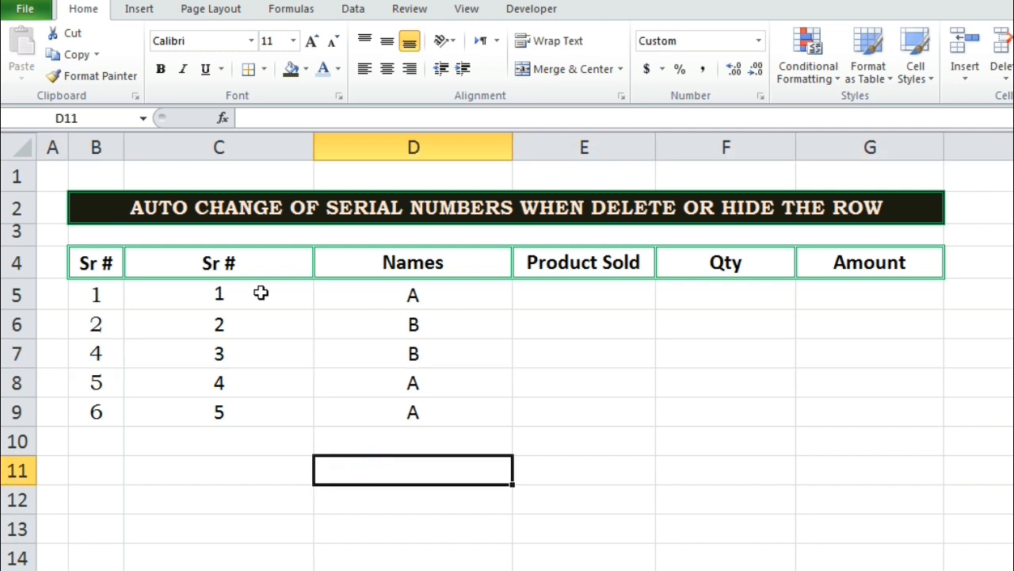
mouse_move(235, 354)
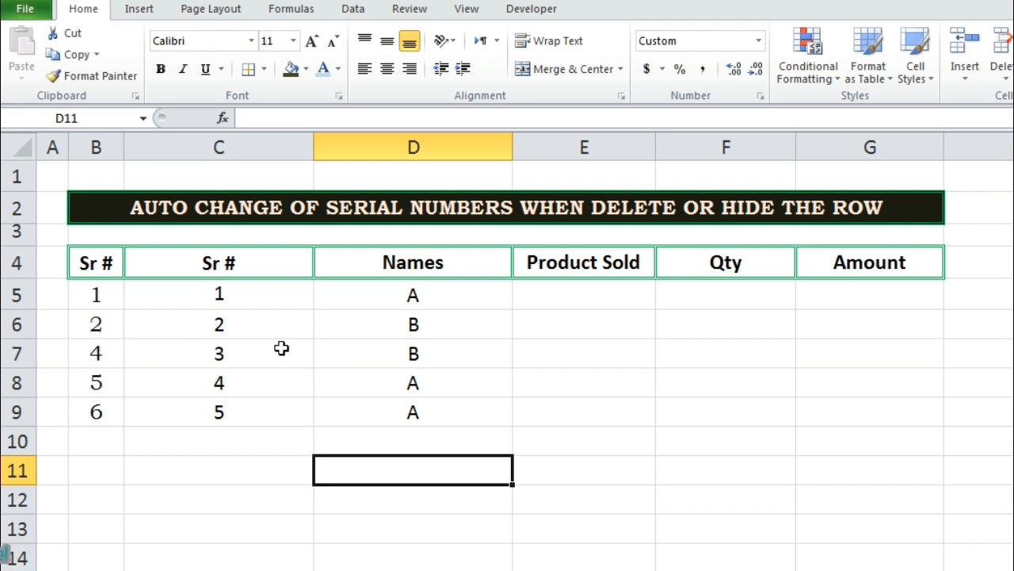
mouse_move(233, 415)
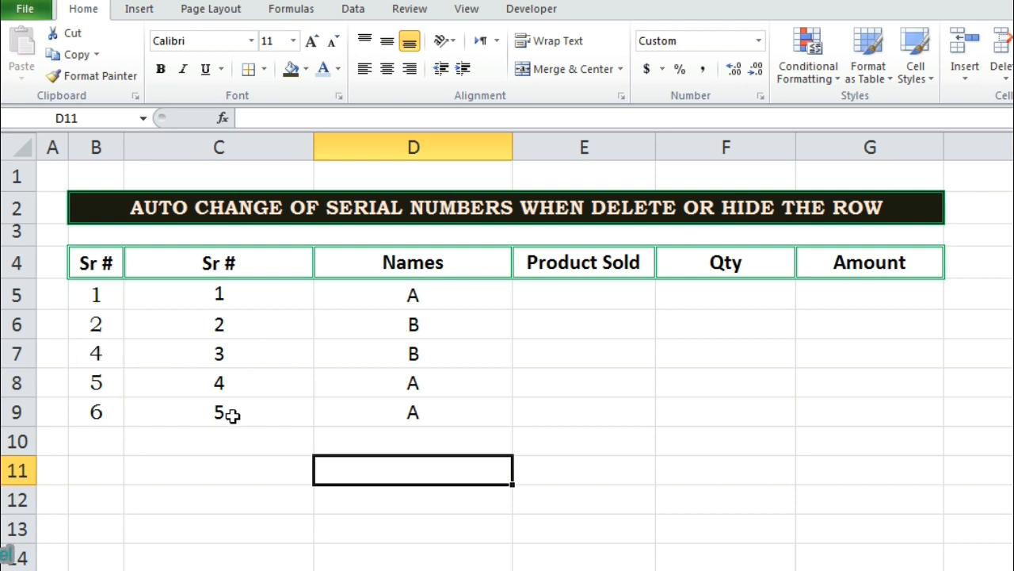
mouse_move(228, 263)
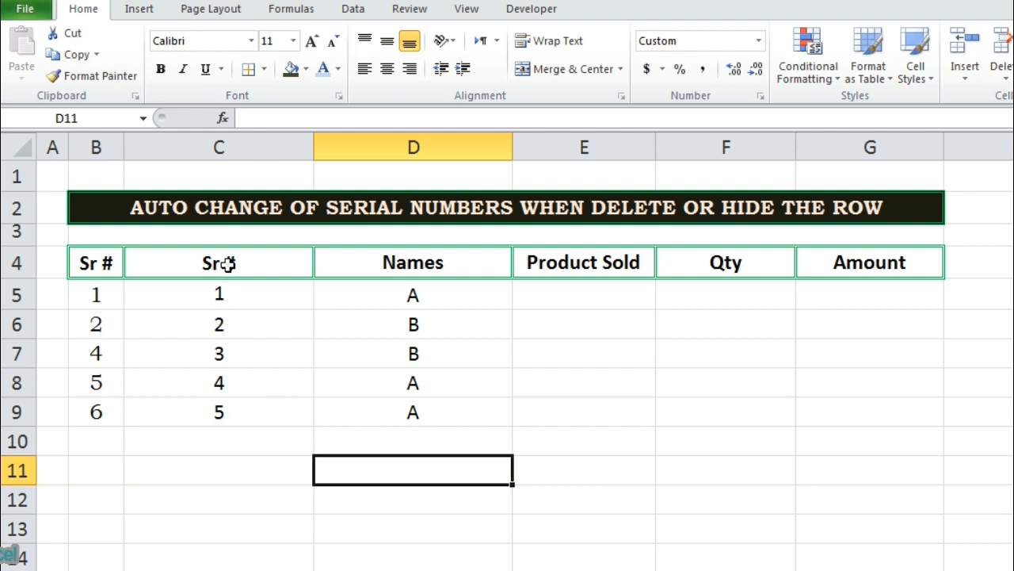
left_click(219, 295)
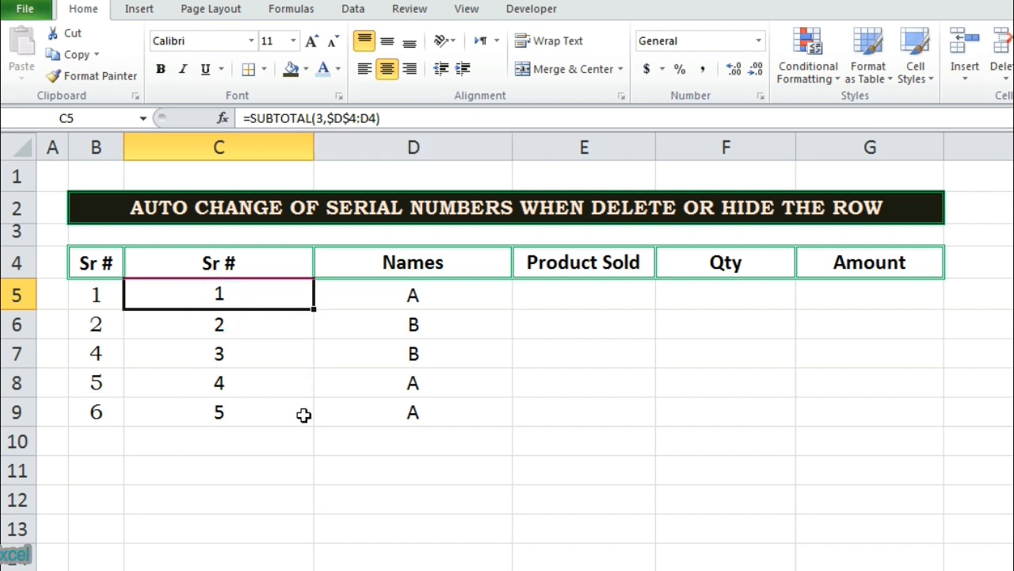
Step: Hide row 7 for name C so both Sr # columns read 1, 2, 4, 5, 6
left_click(219, 412)
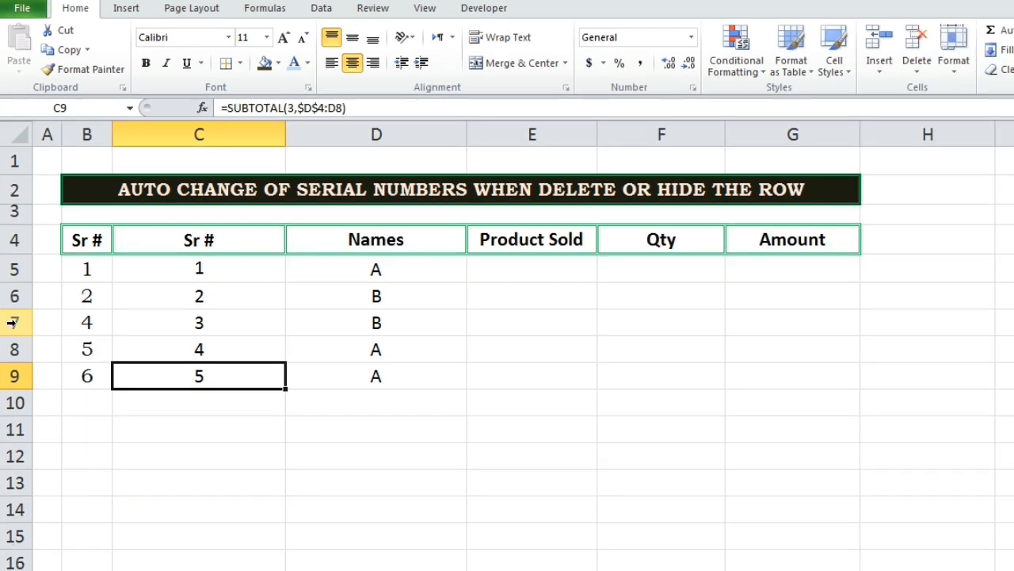
left_click(14, 322)
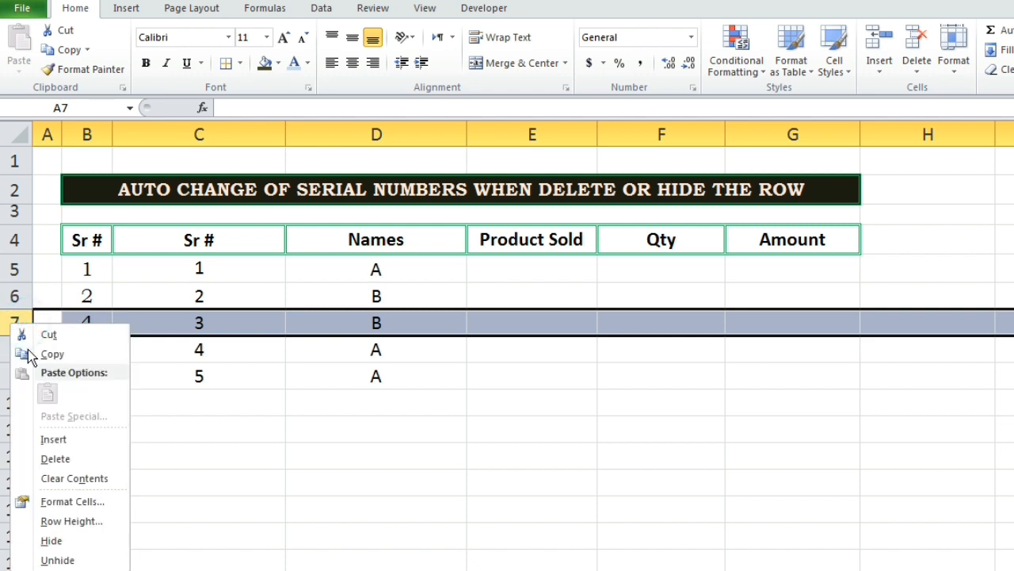
mouse_move(50, 541)
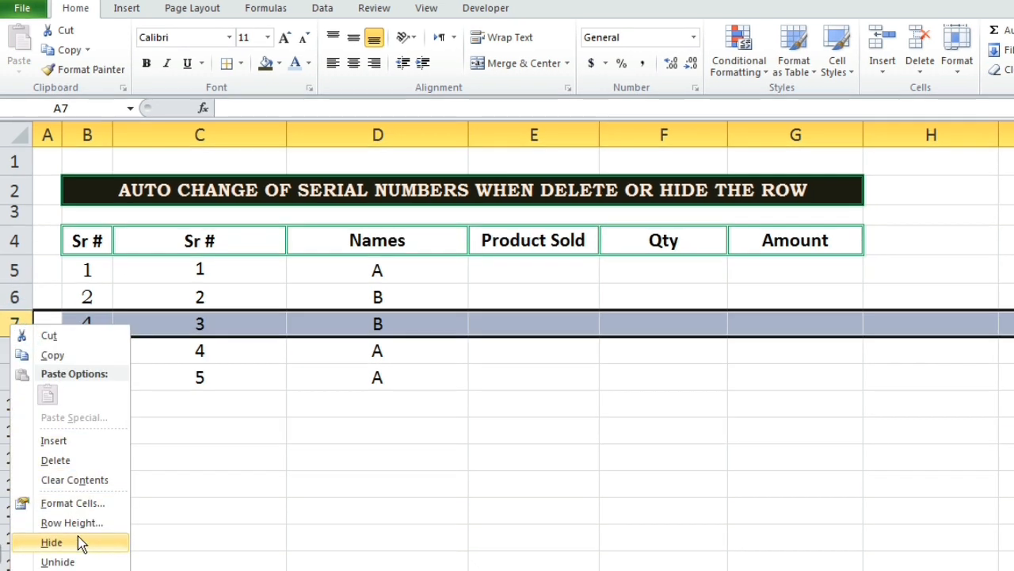
left_click(45, 538)
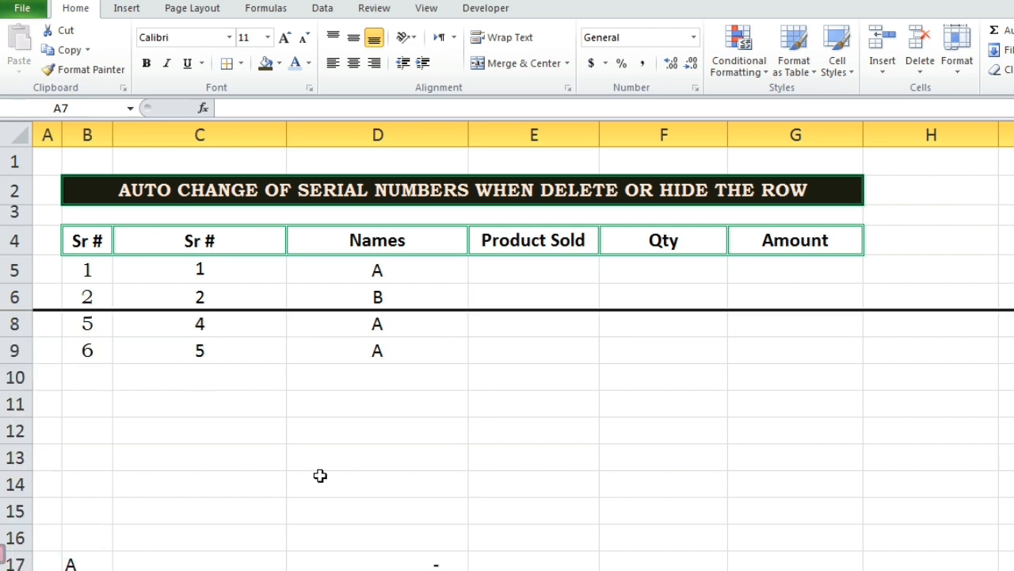
left_click(377, 498)
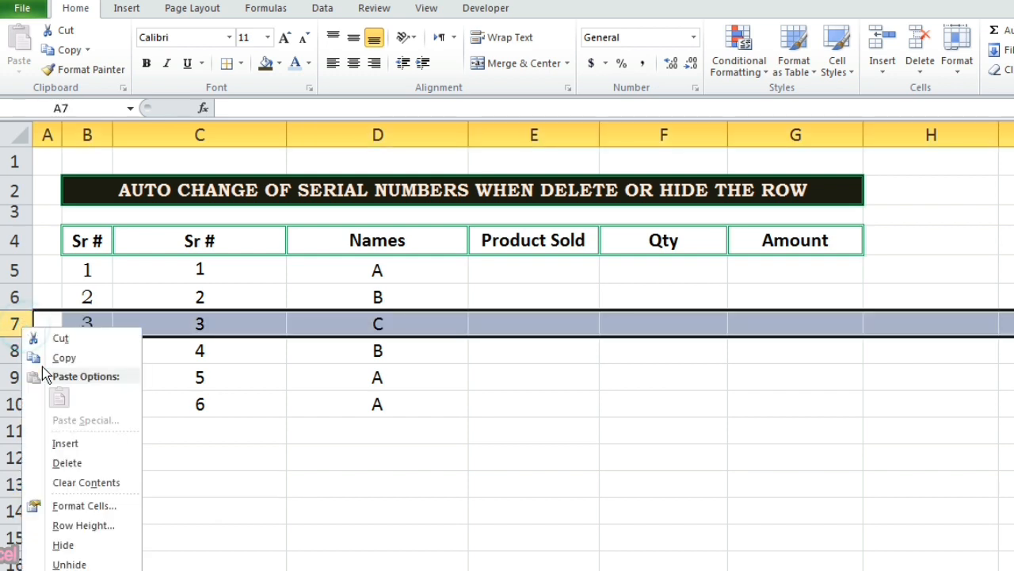
left_click(66, 463)
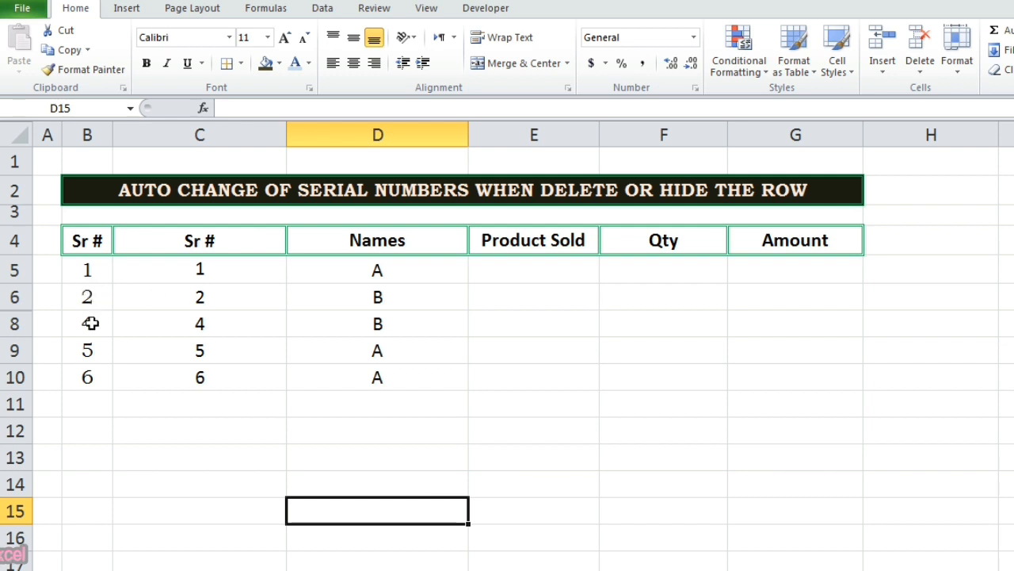
mouse_move(160, 324)
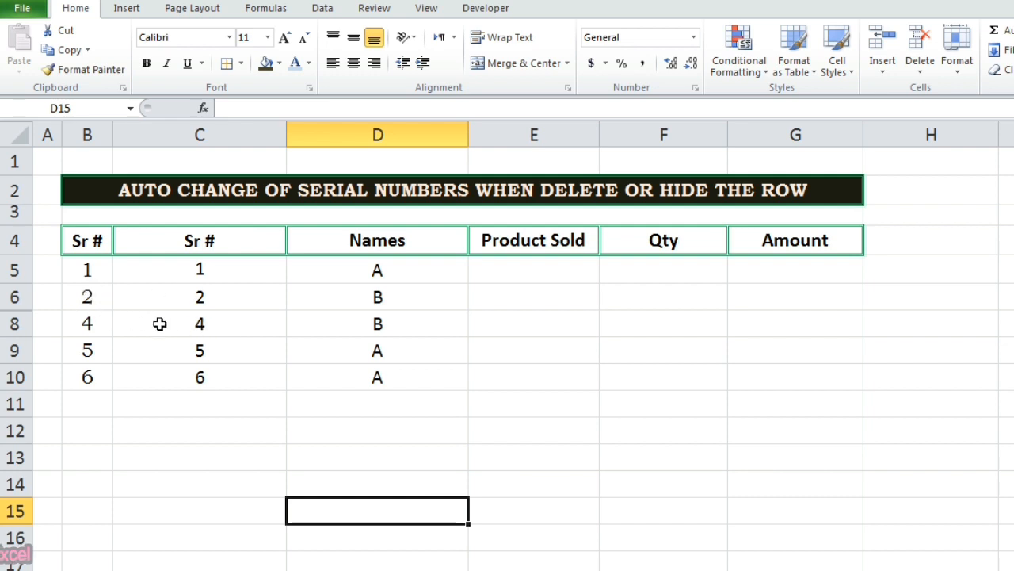
mouse_move(190, 349)
type("=")
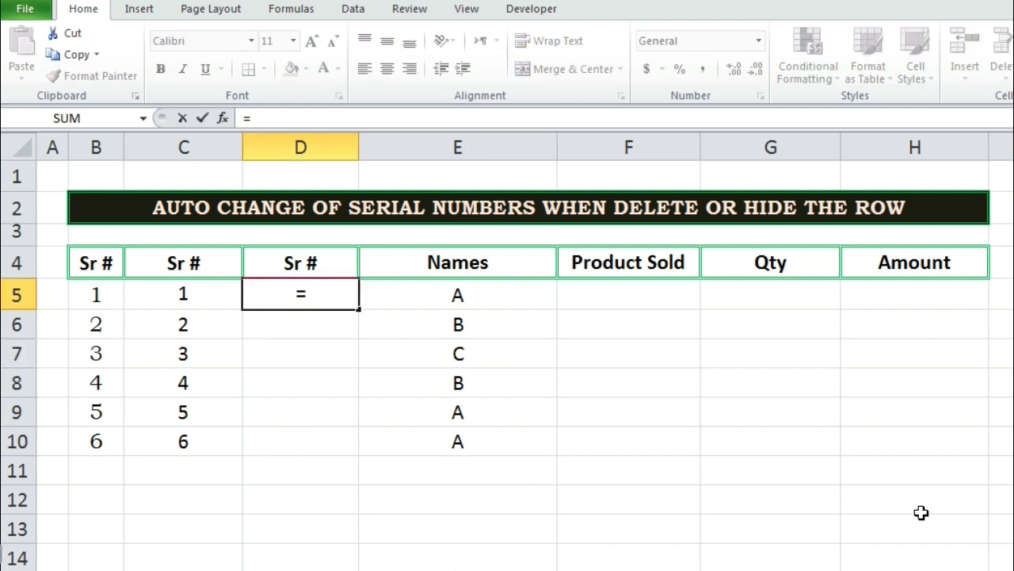
Step: Enter =AGGREGATE(3,5,$E$5:E5) in D5 to count Names while ignoring hidden rows
type("AGGREGATE(")
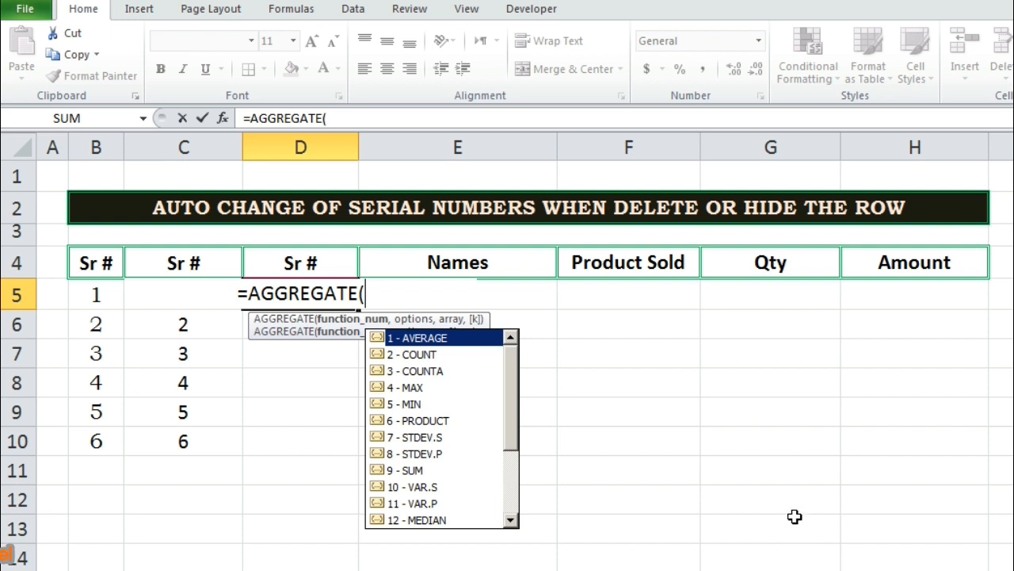
mouse_move(420, 387)
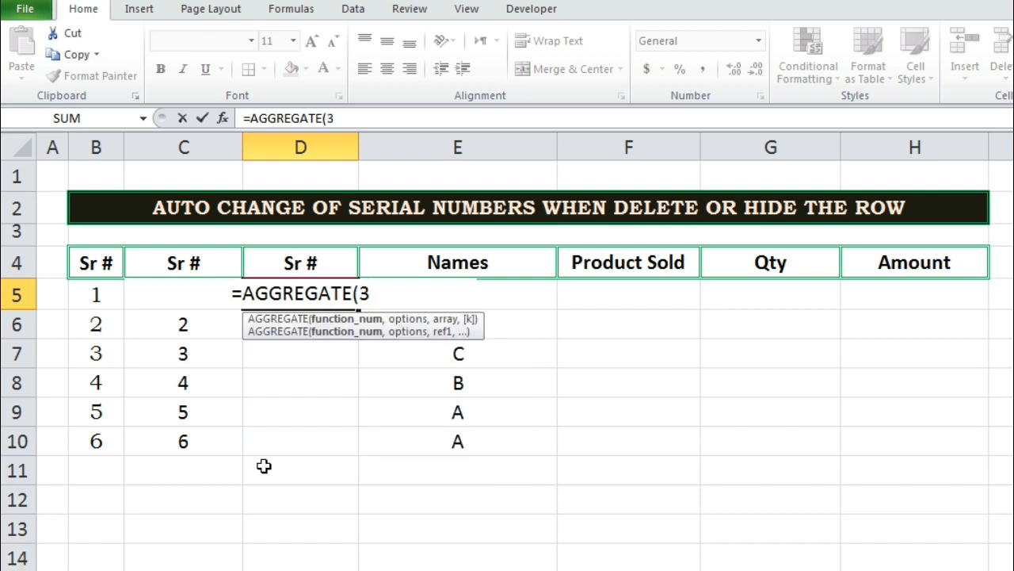
type(",")
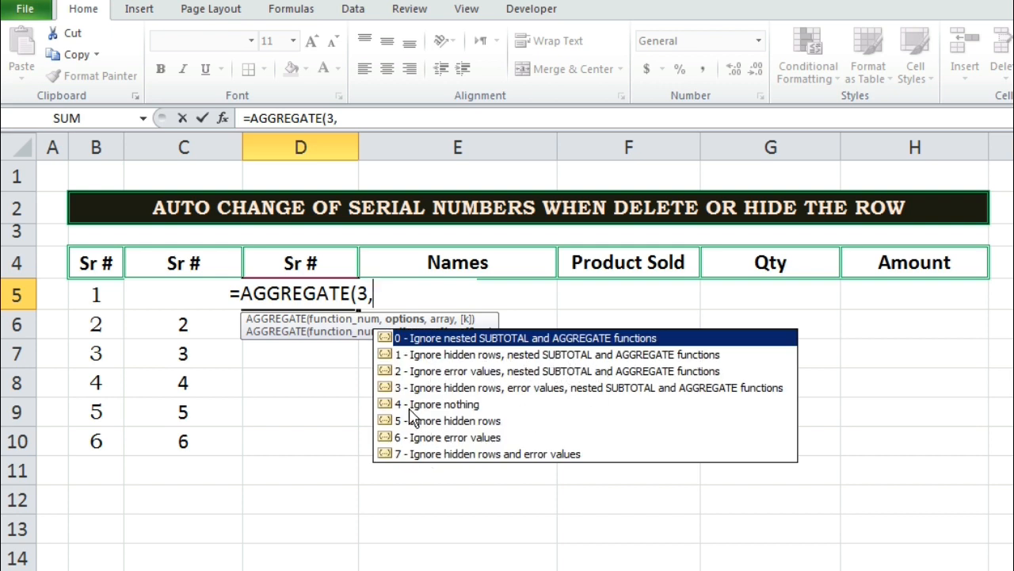
mouse_move(449, 447)
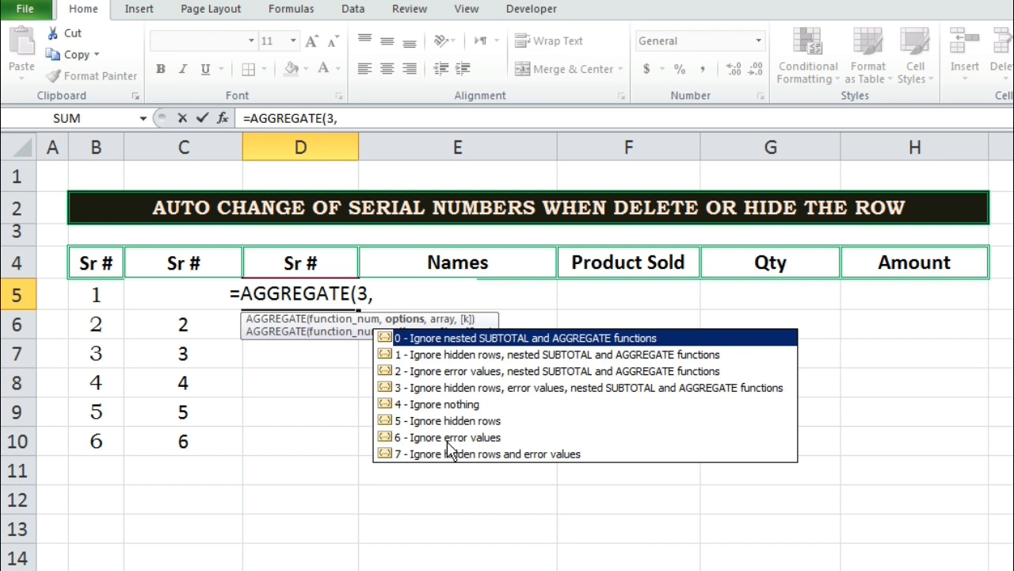
mouse_move(458, 430)
type("5")
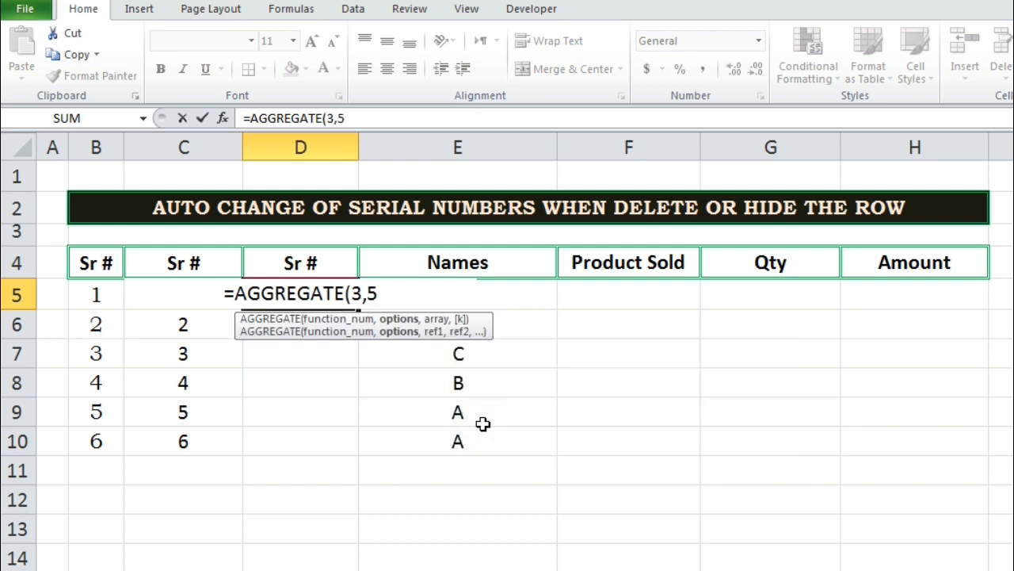
type(",E")
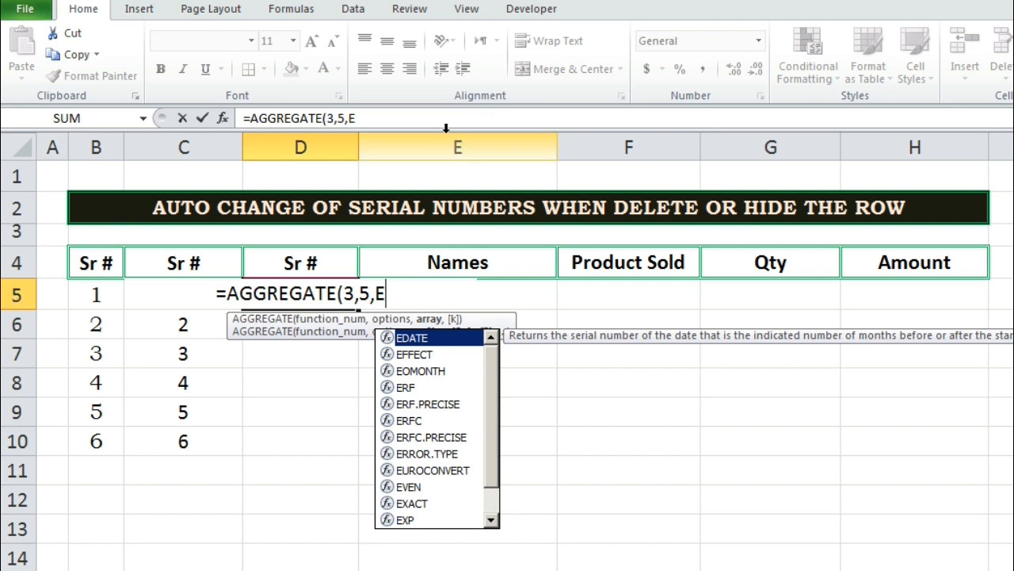
mouse_move(686, 354)
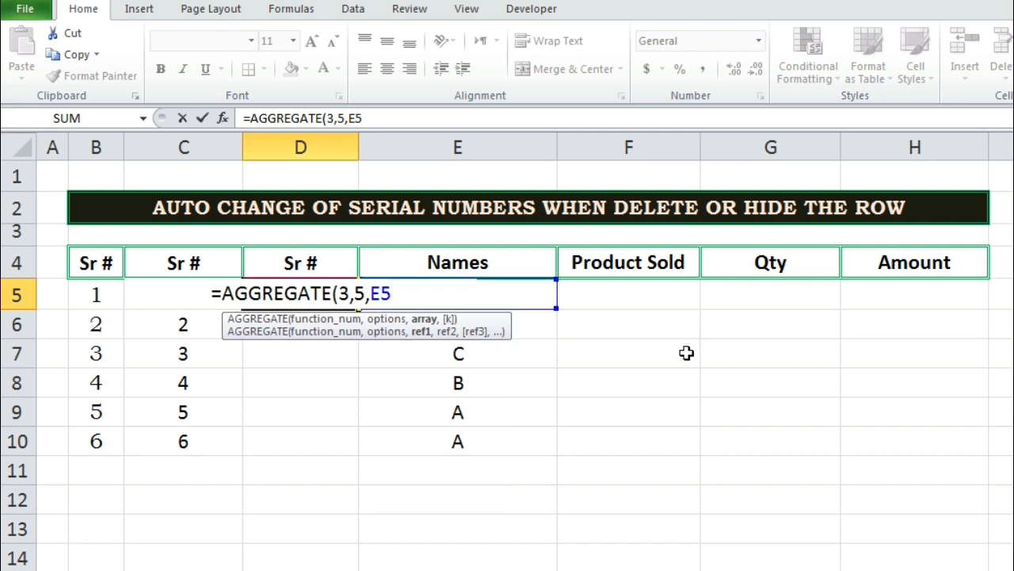
type(":")
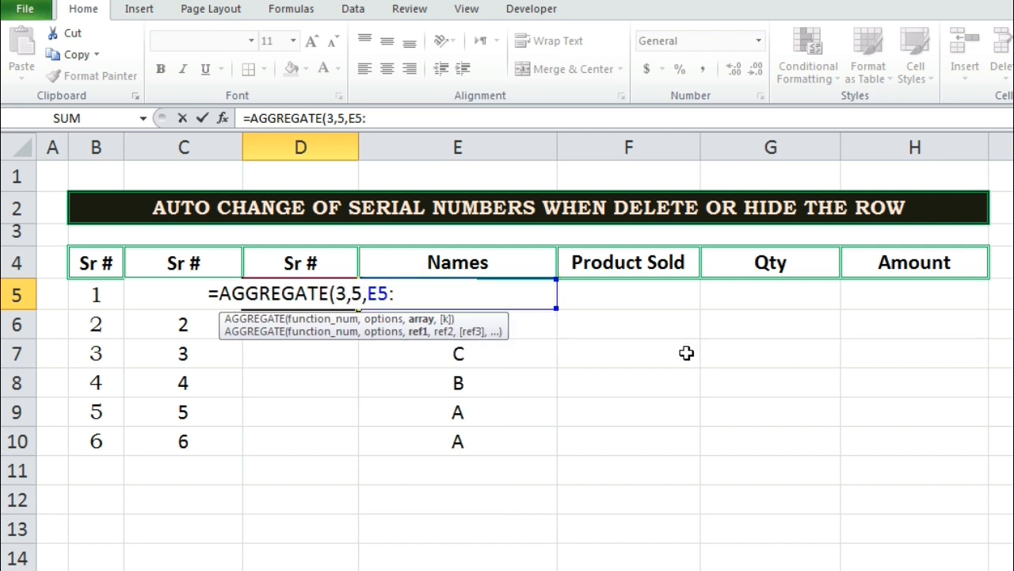
type("E5")
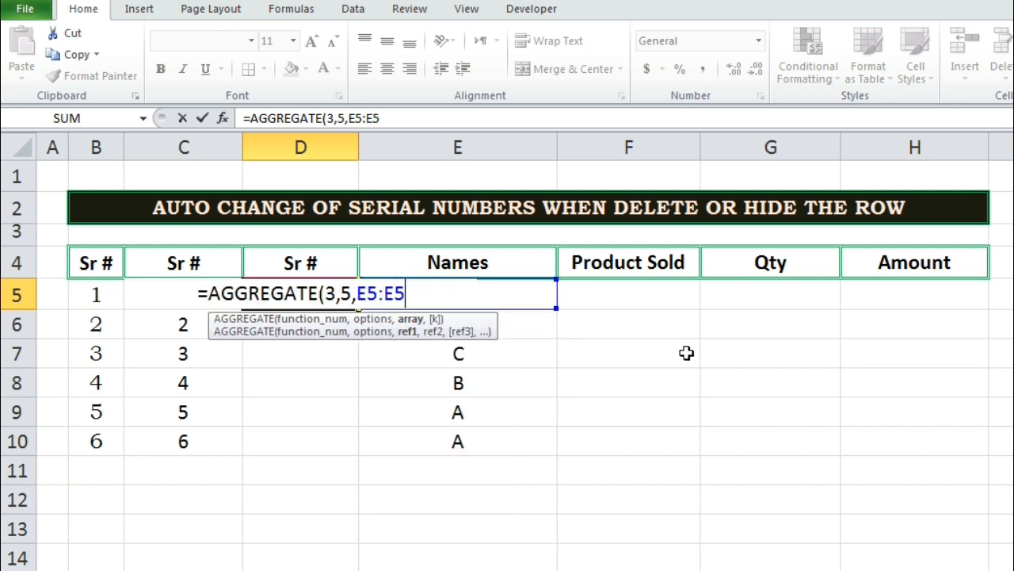
type(")")
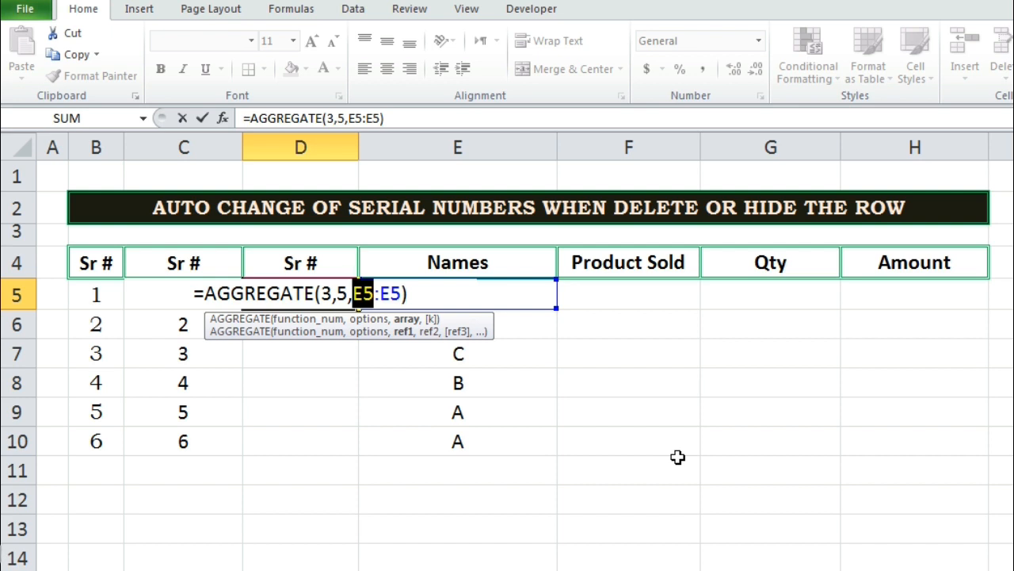
key("F4")
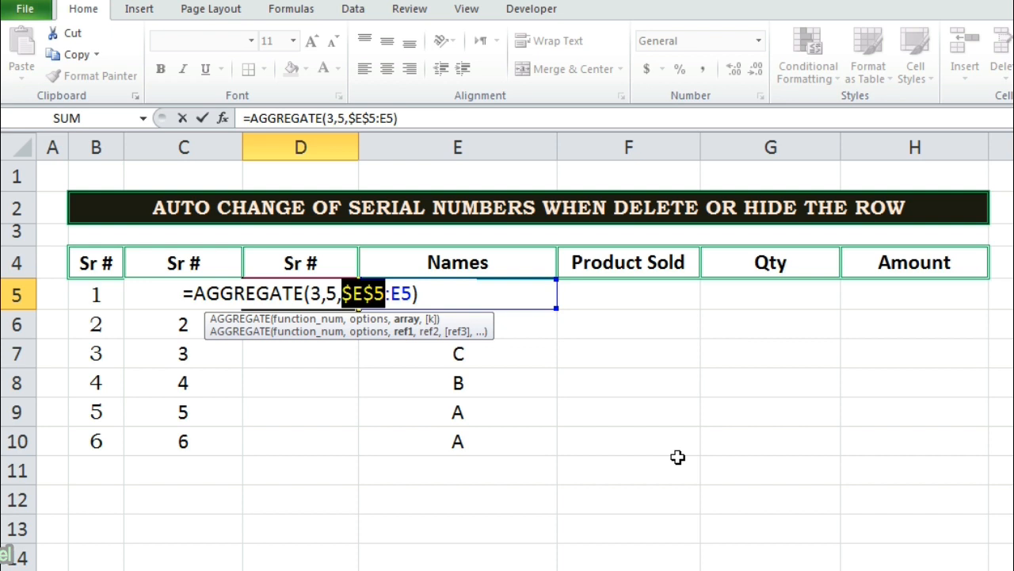
key("Enter")
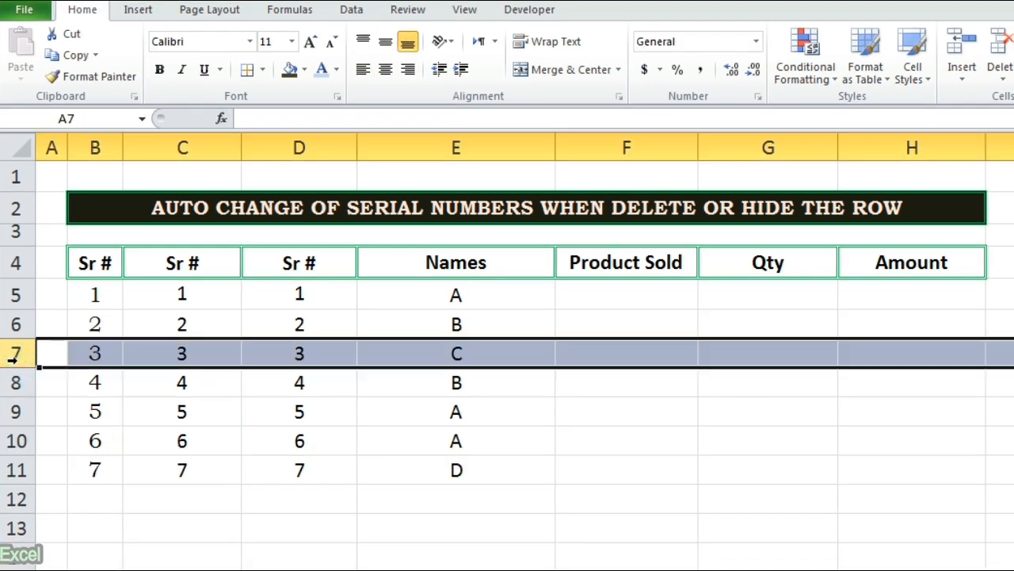
right_click(95, 353)
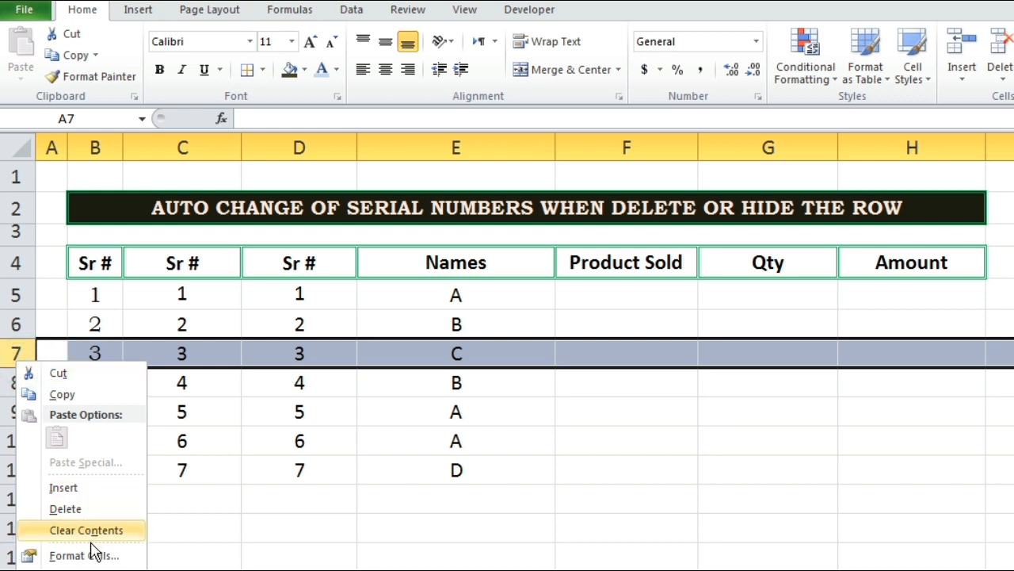
left_click(61, 509)
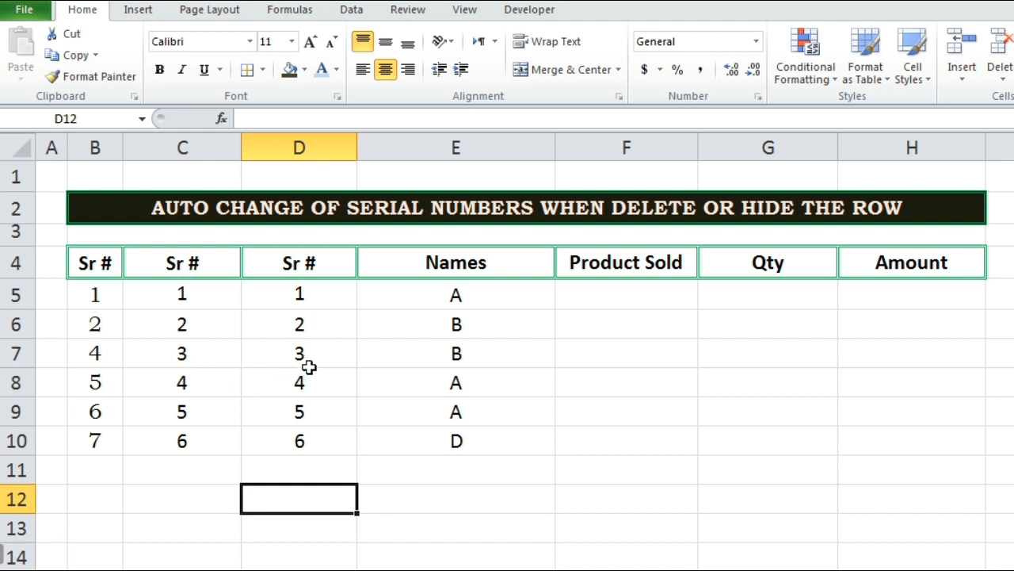
mouse_move(199, 370)
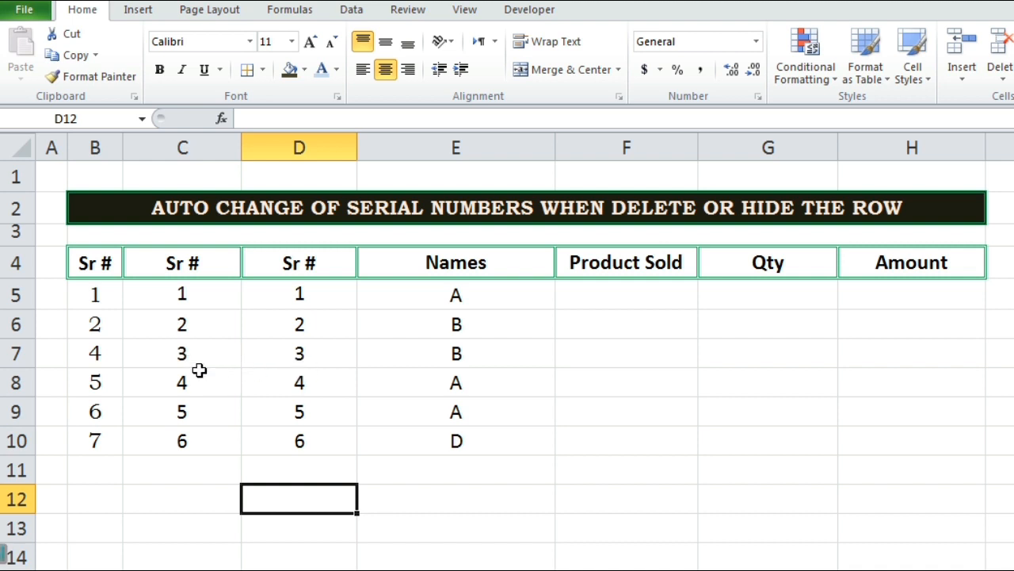
mouse_move(64, 343)
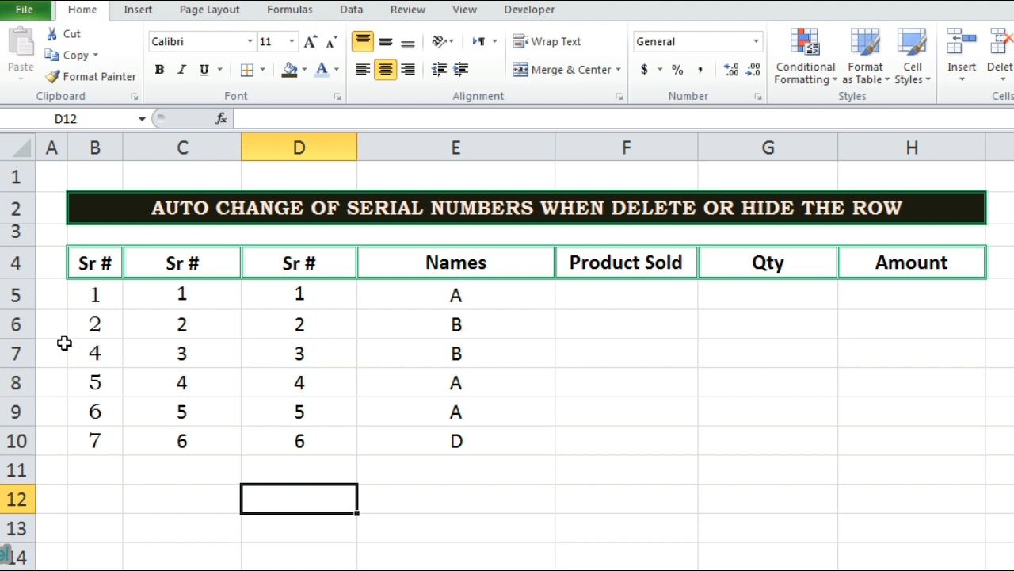
mouse_move(304, 366)
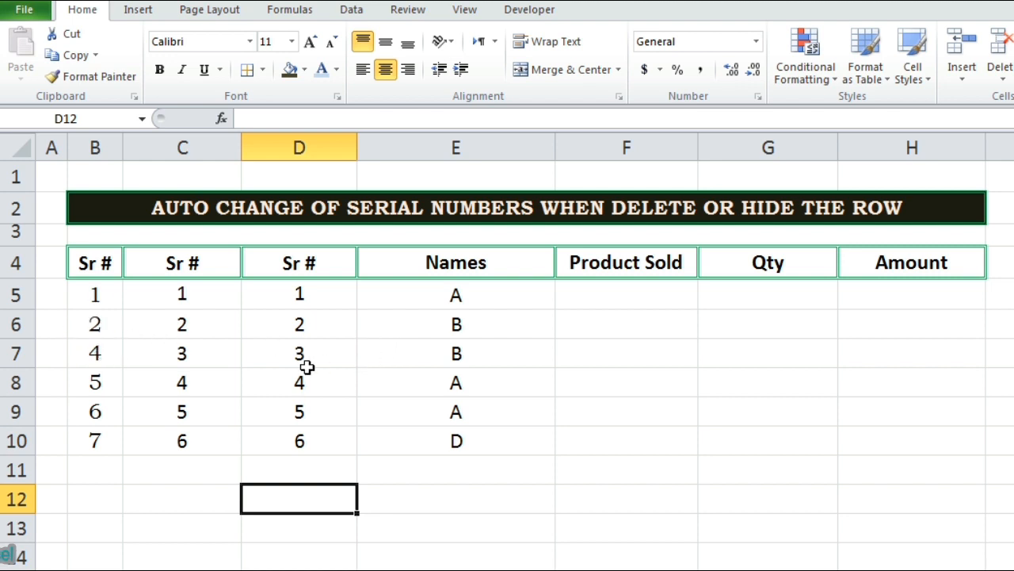
mouse_move(133, 357)
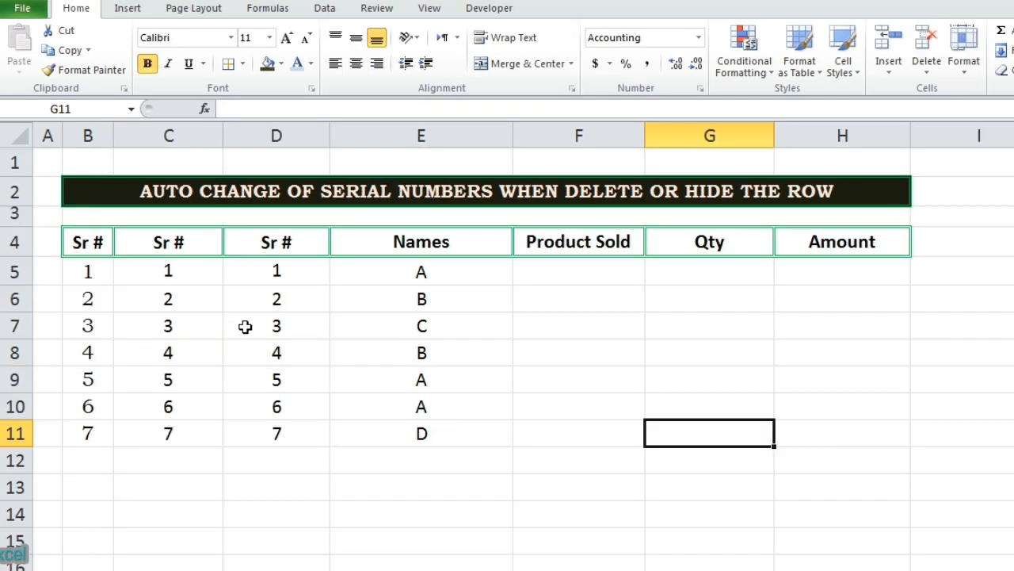
Step: Hide row 7 (name C) and inspect the SUBTOTAL formula in cell C8
left_click(14, 326)
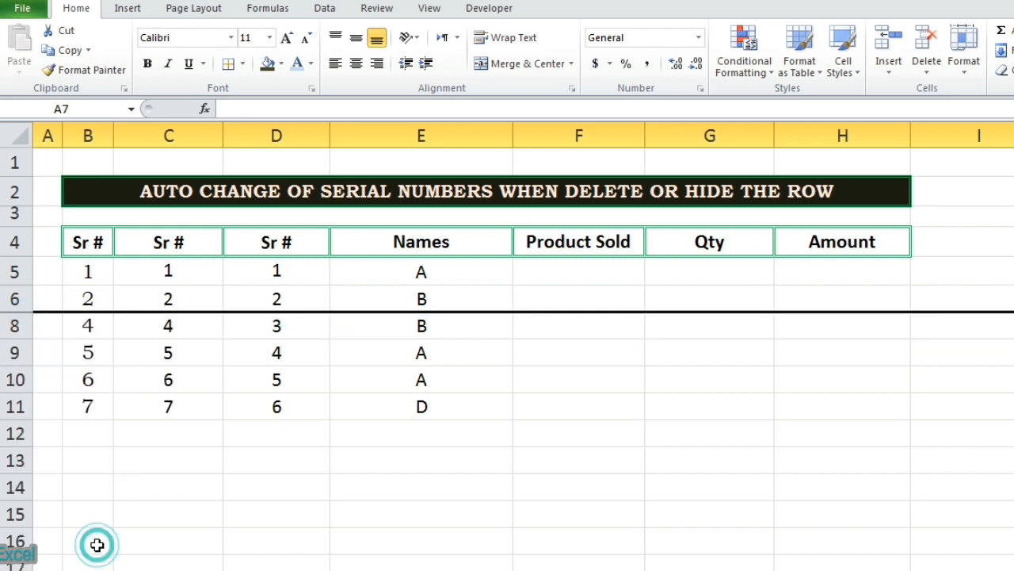
mouse_move(449, 469)
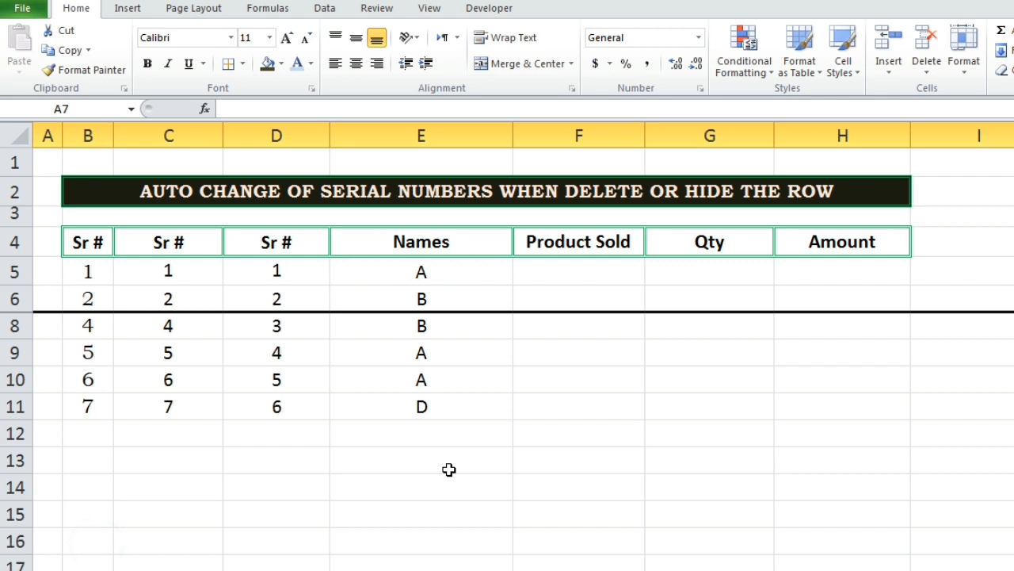
left_click(182, 351)
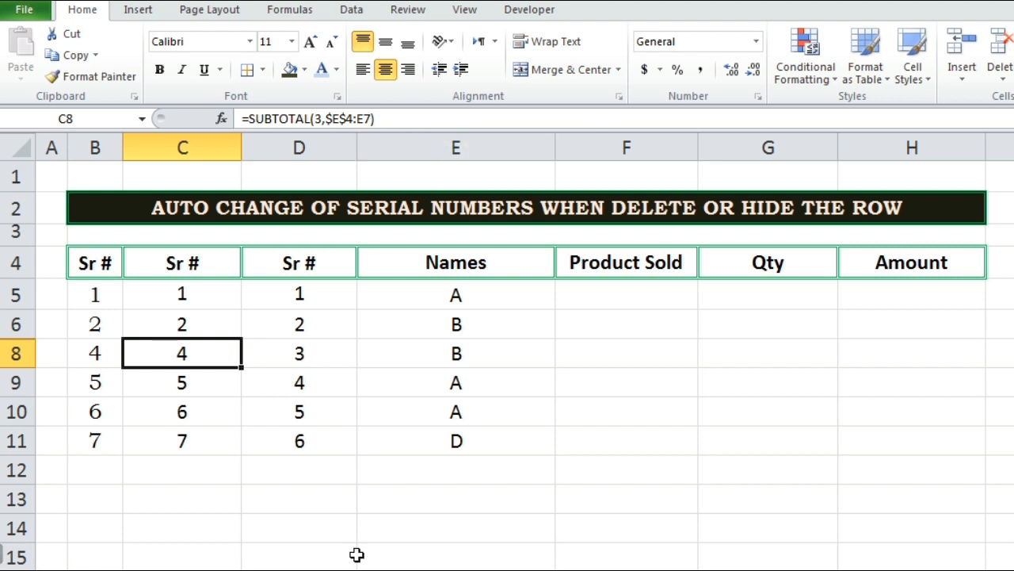
left_click(299, 531)
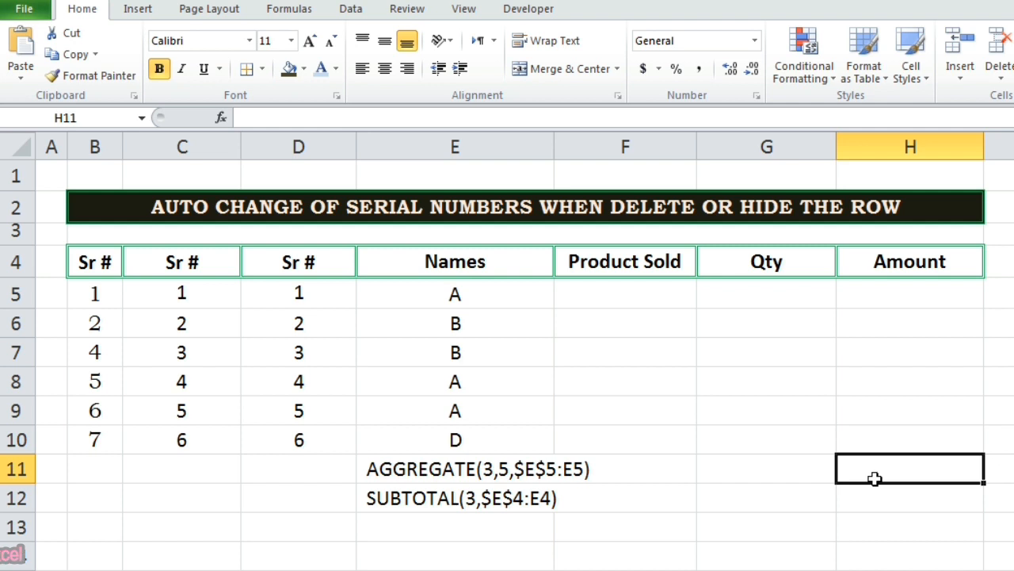
mouse_move(626, 472)
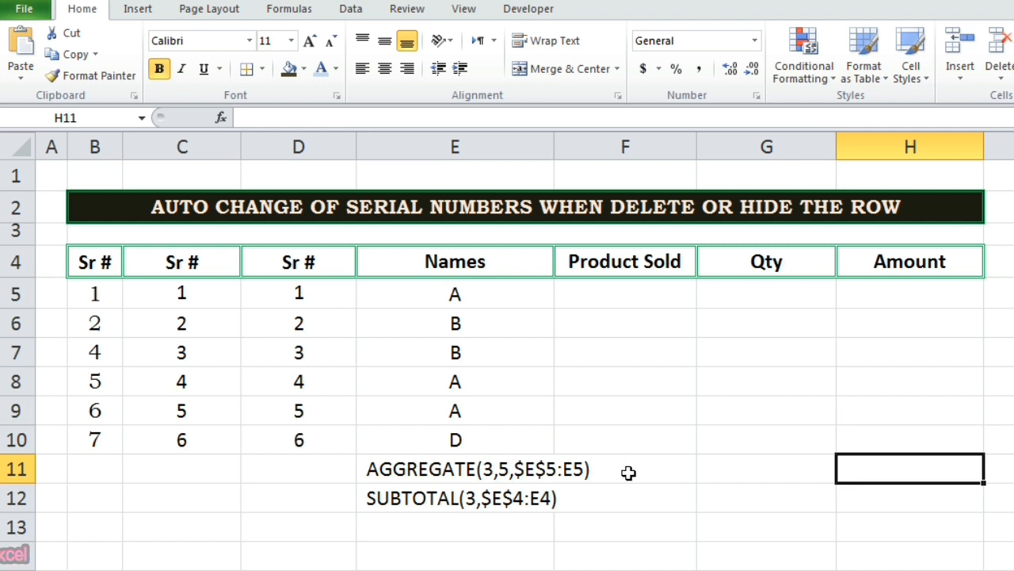